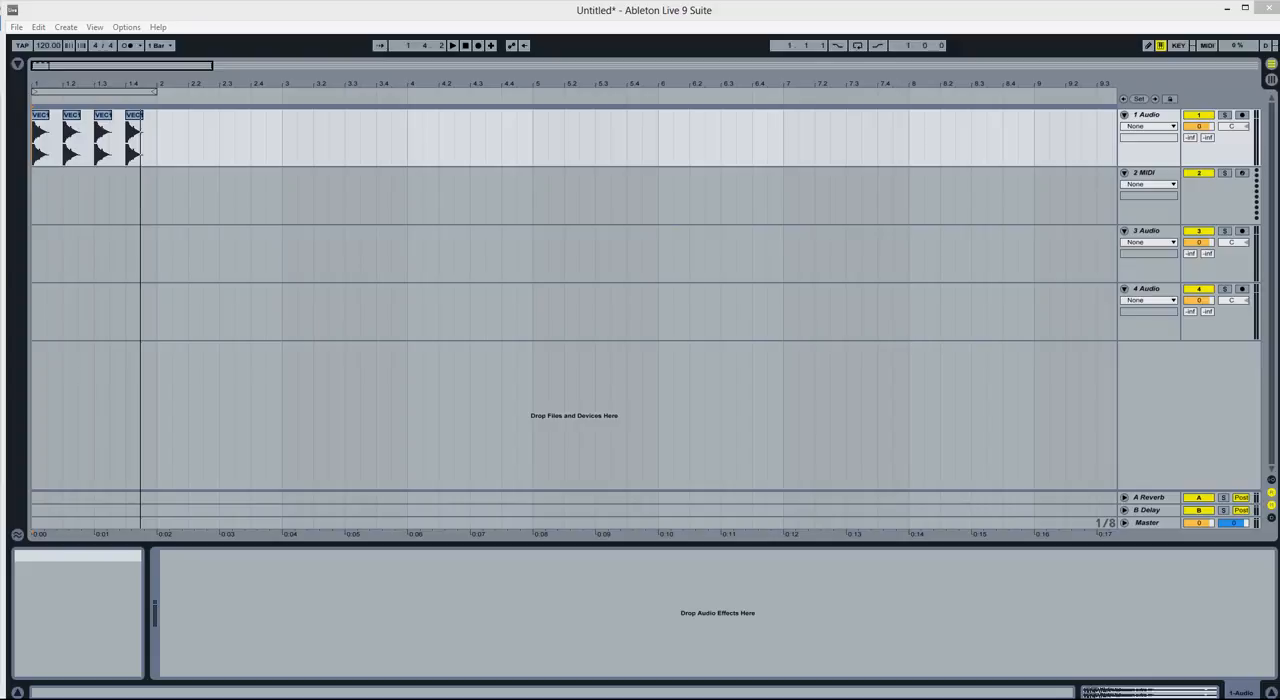
{"action": "mouse_move", "coordinate": [78, 94]}
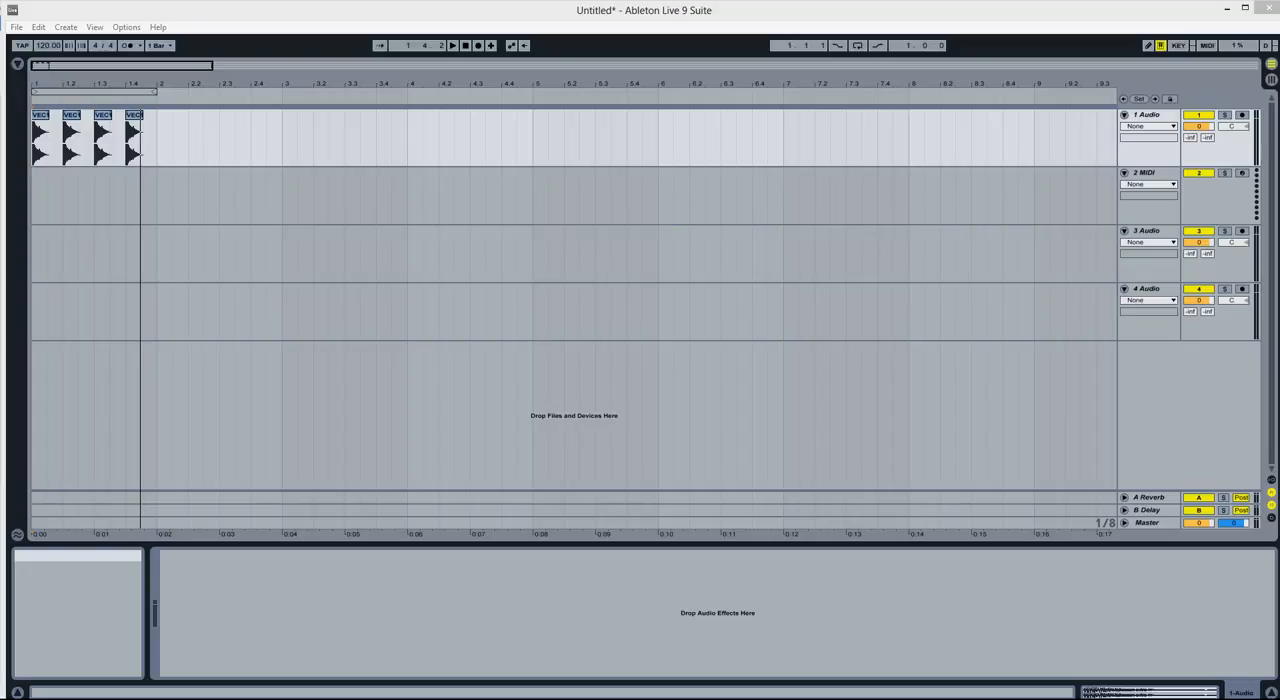
{"action": "mouse_move", "coordinate": [70, 84]}
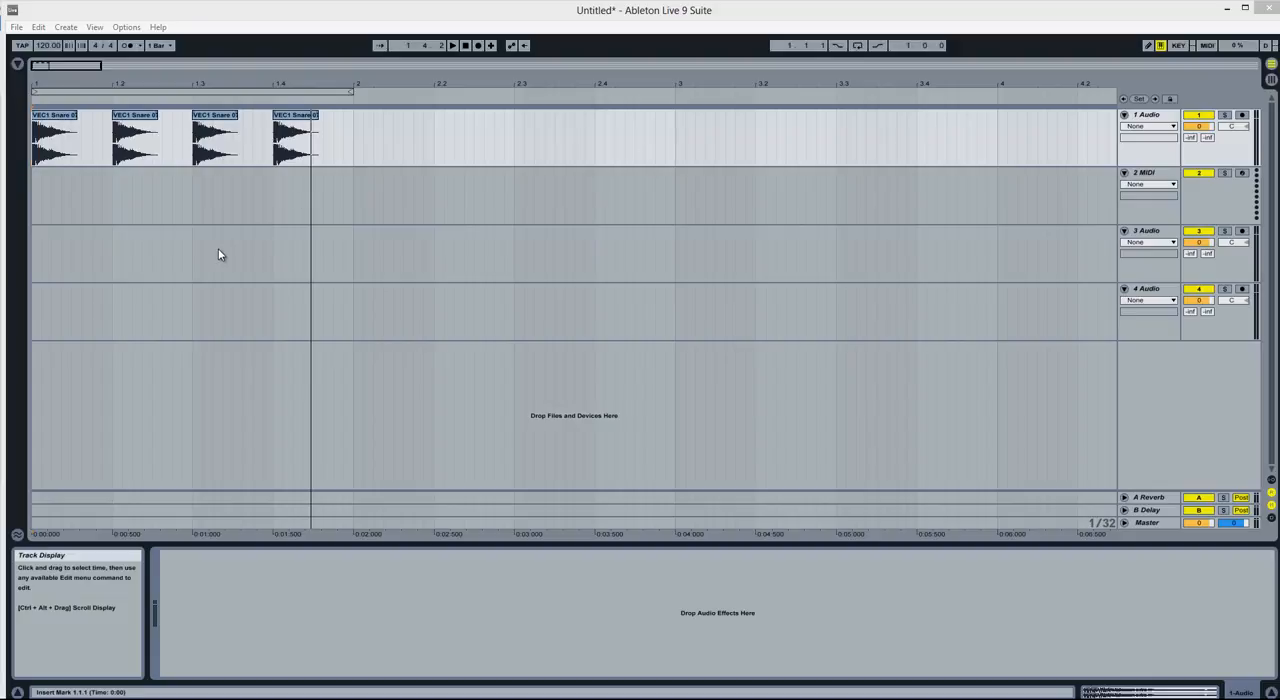
{"action": "mouse_move", "coordinate": [620, 260]}
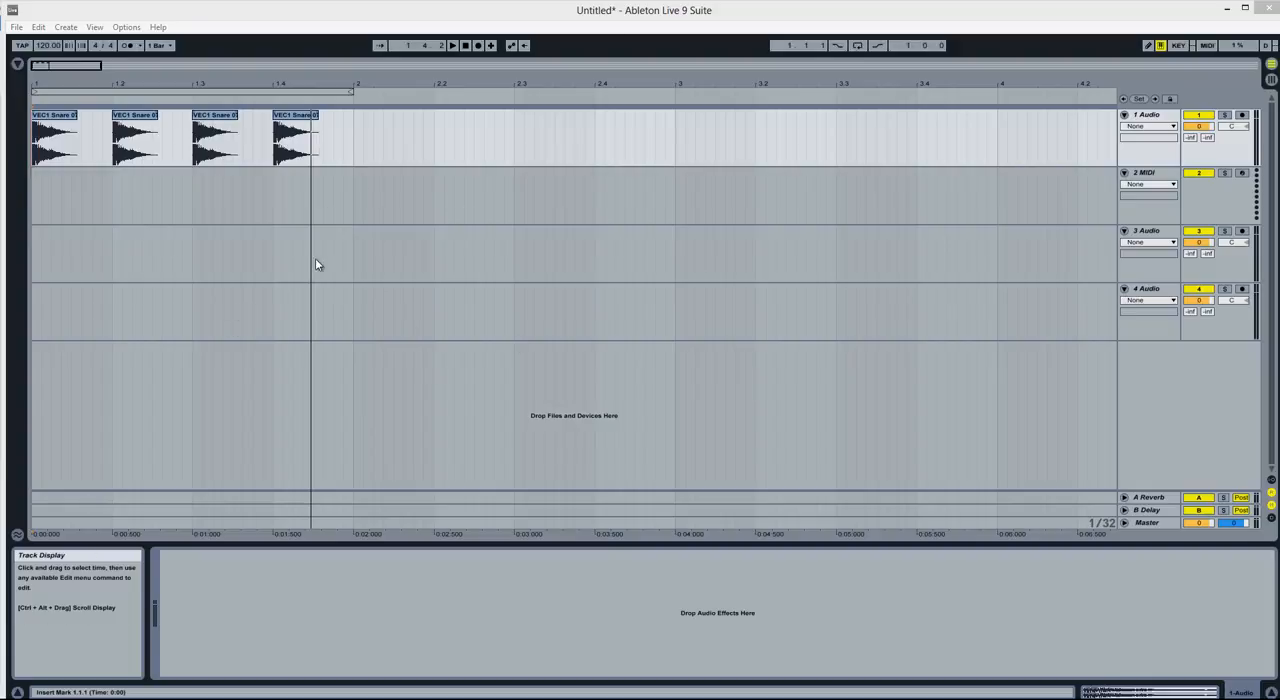
{"action": "mouse_move", "coordinate": [548, 236]}
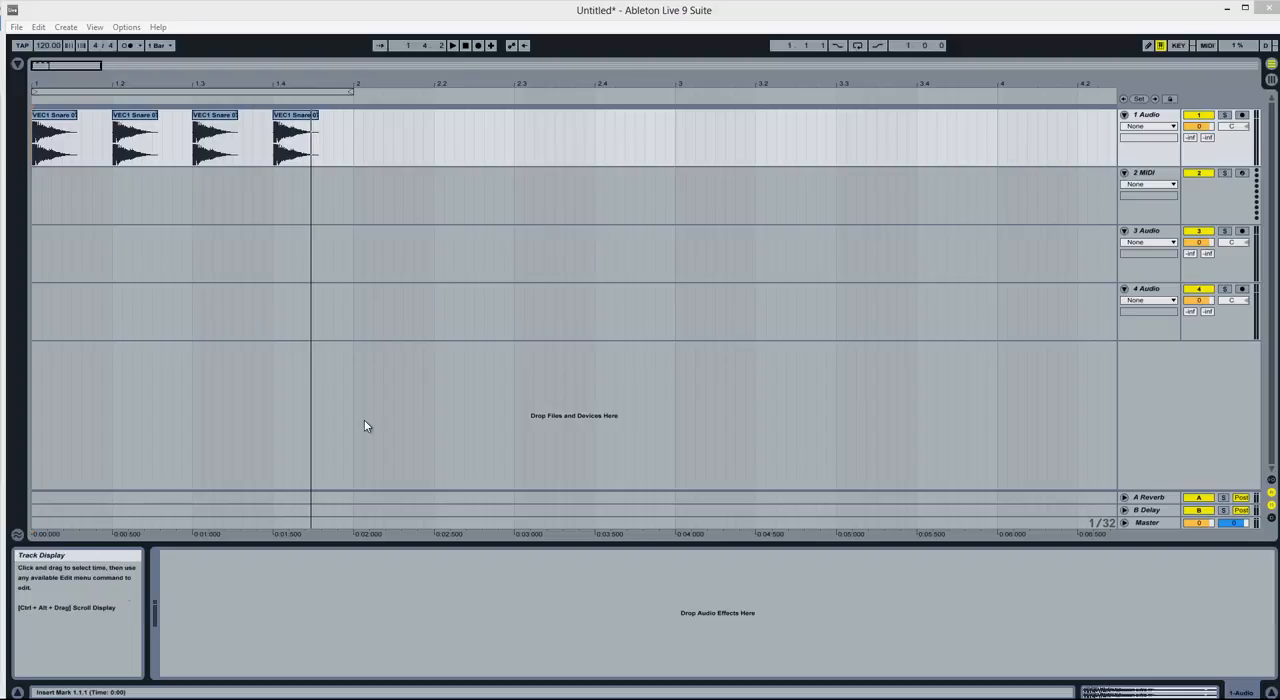
{"action": "mouse_move", "coordinate": [720, 324]}
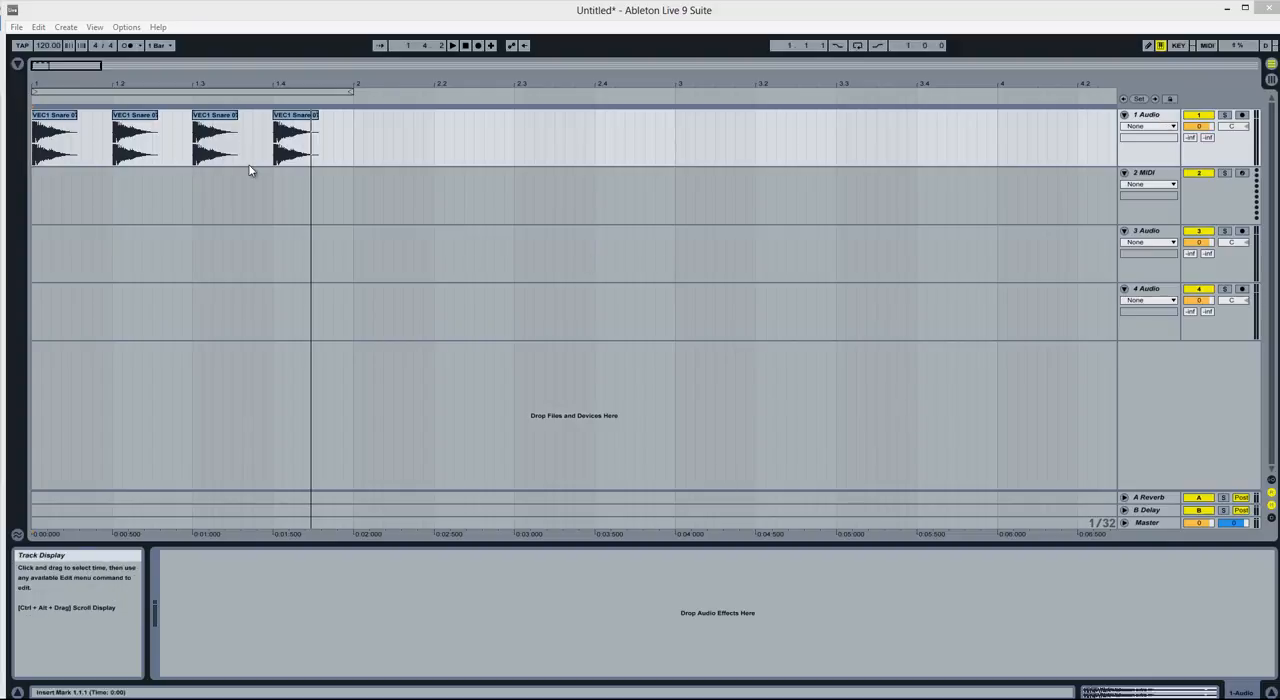
{"action": "mouse_move", "coordinate": [736, 314]}
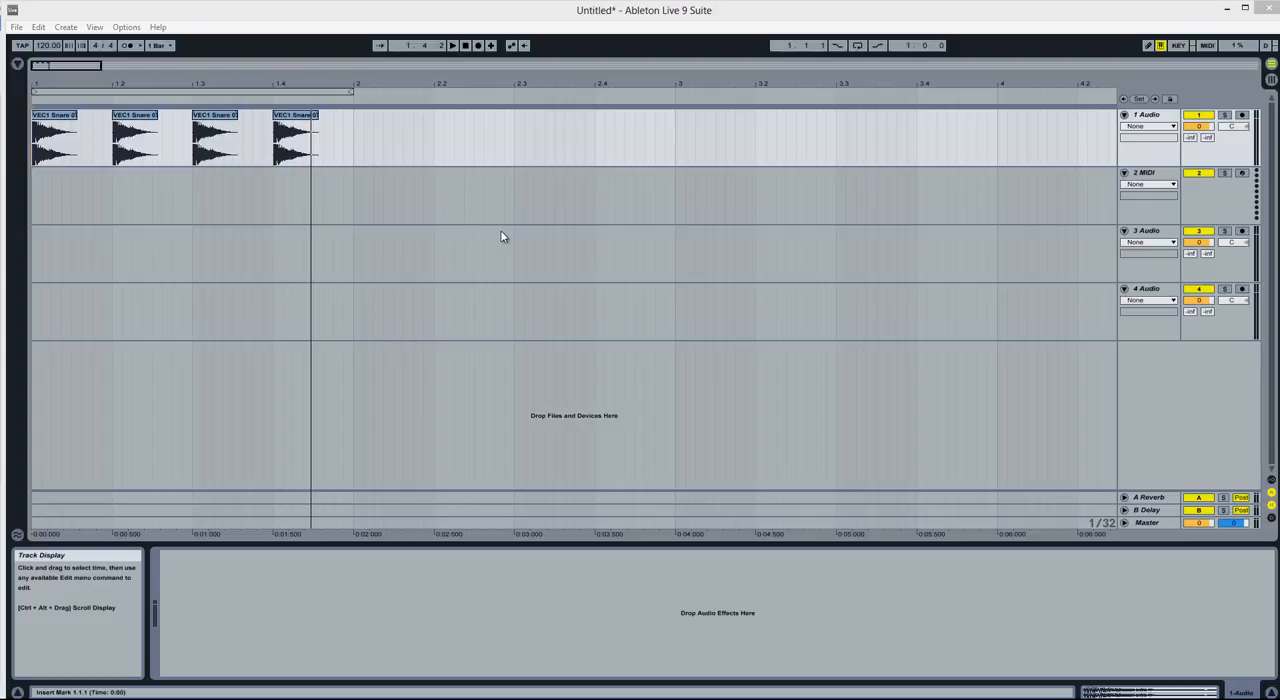
{"action": "mouse_move", "coordinate": [484, 228]}
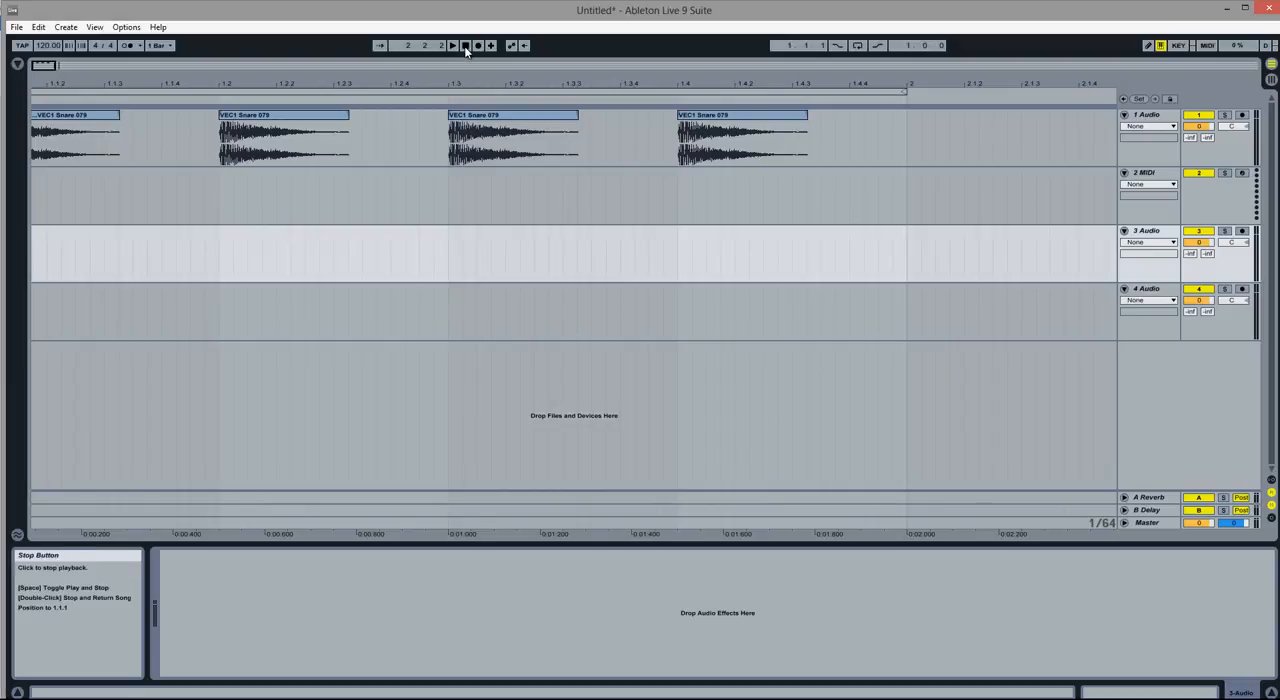
{"action": "left_click", "coordinate": [464, 44]}
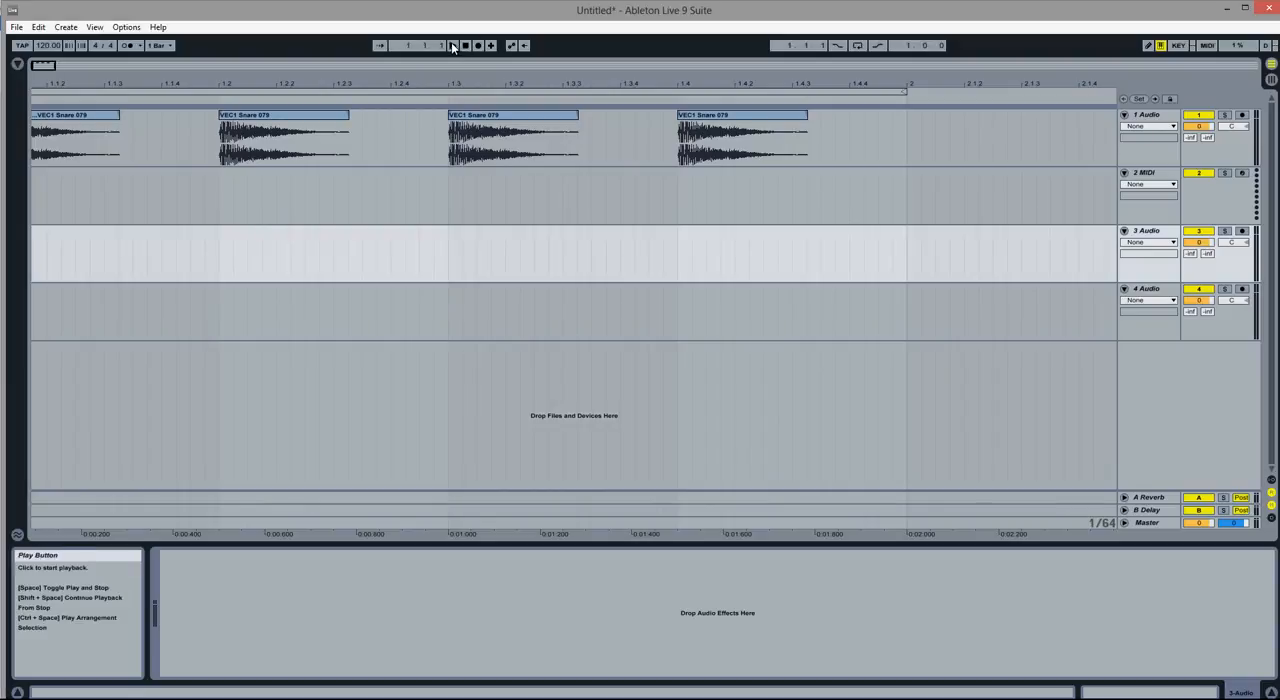
{"action": "left_click", "coordinate": [452, 44]}
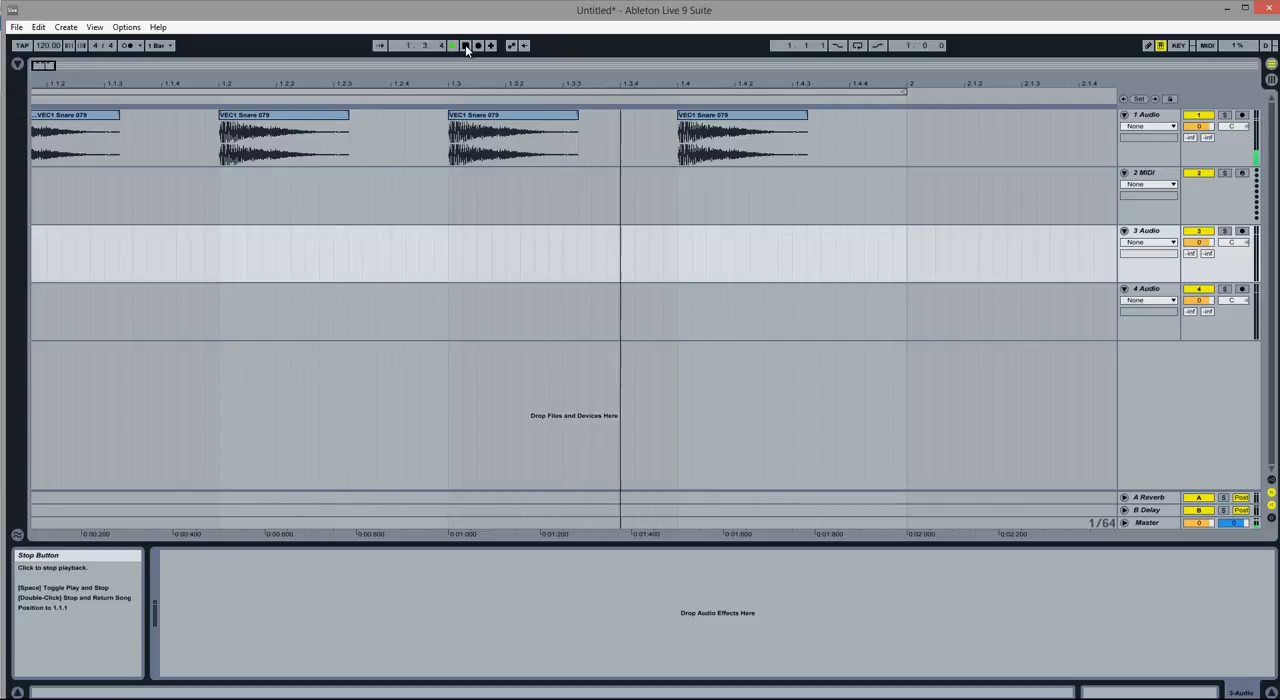
{"action": "left_click", "coordinate": [452, 44]}
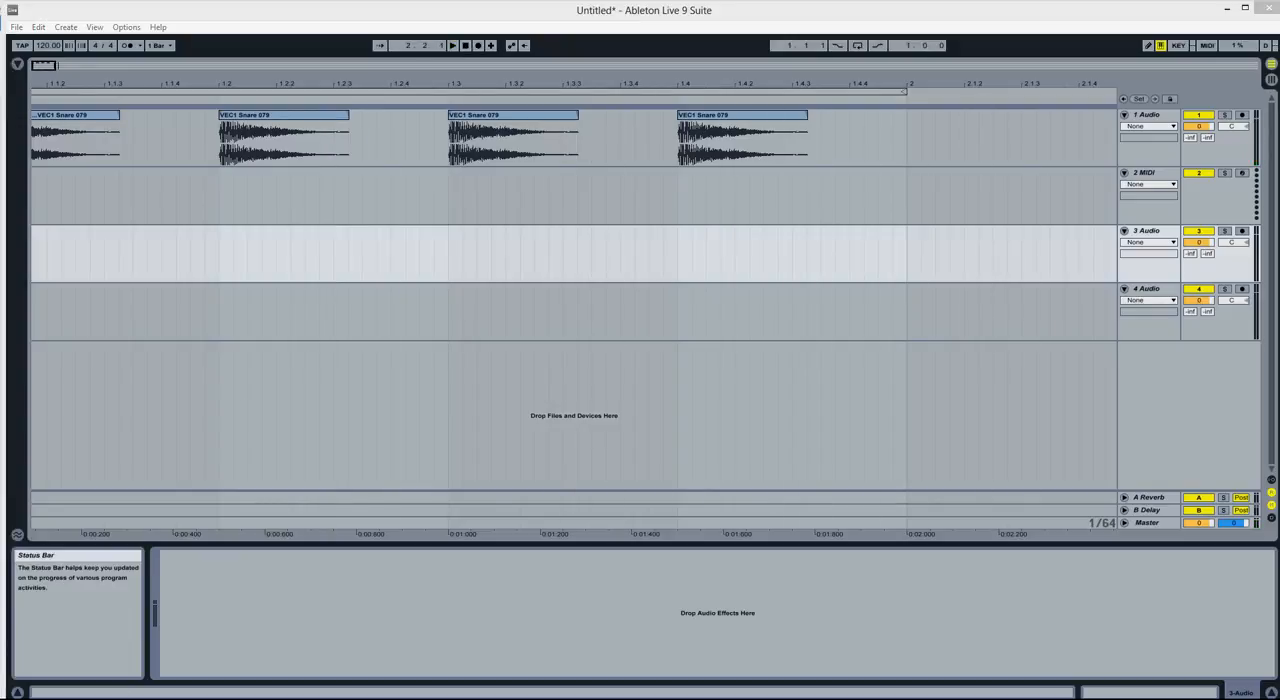
{"action": "mouse_move", "coordinate": [776, 92]}
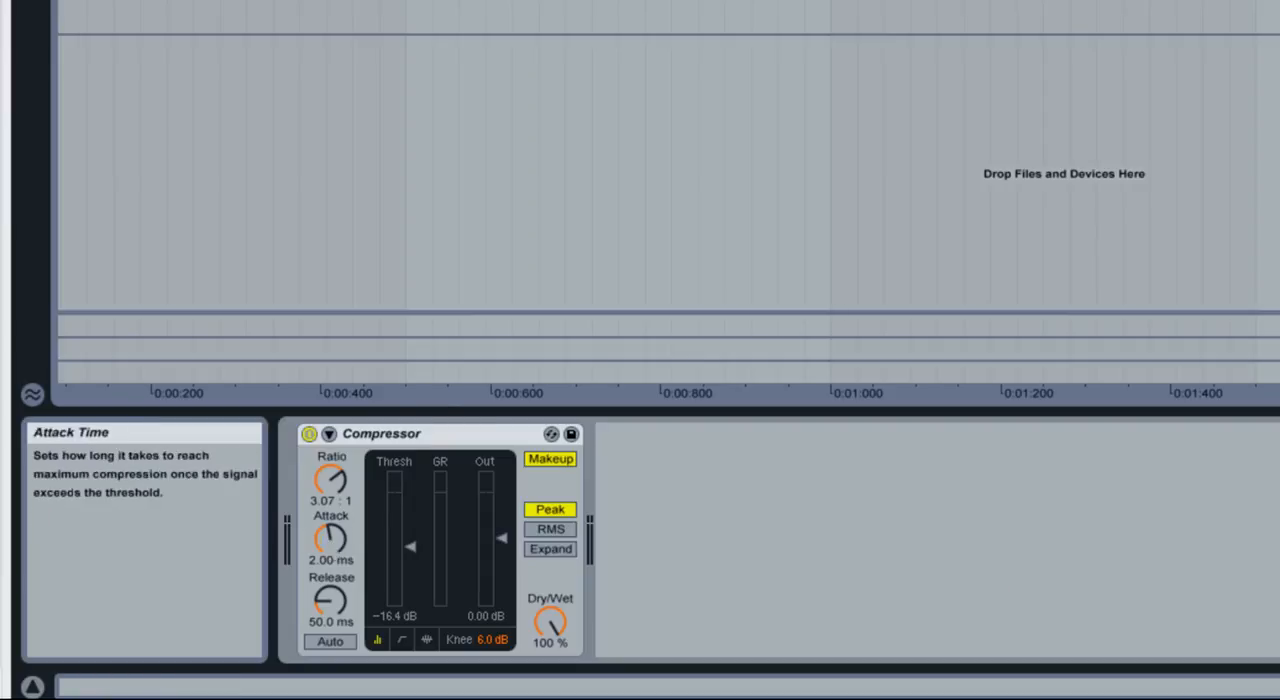
Shorten the Compressor's attack to 0.02 ms and release to 2.90 ms, with ratio 2.57
{"action": "left_click_drag", "start_coordinate": [330, 540], "coordinate": [332, 560]}
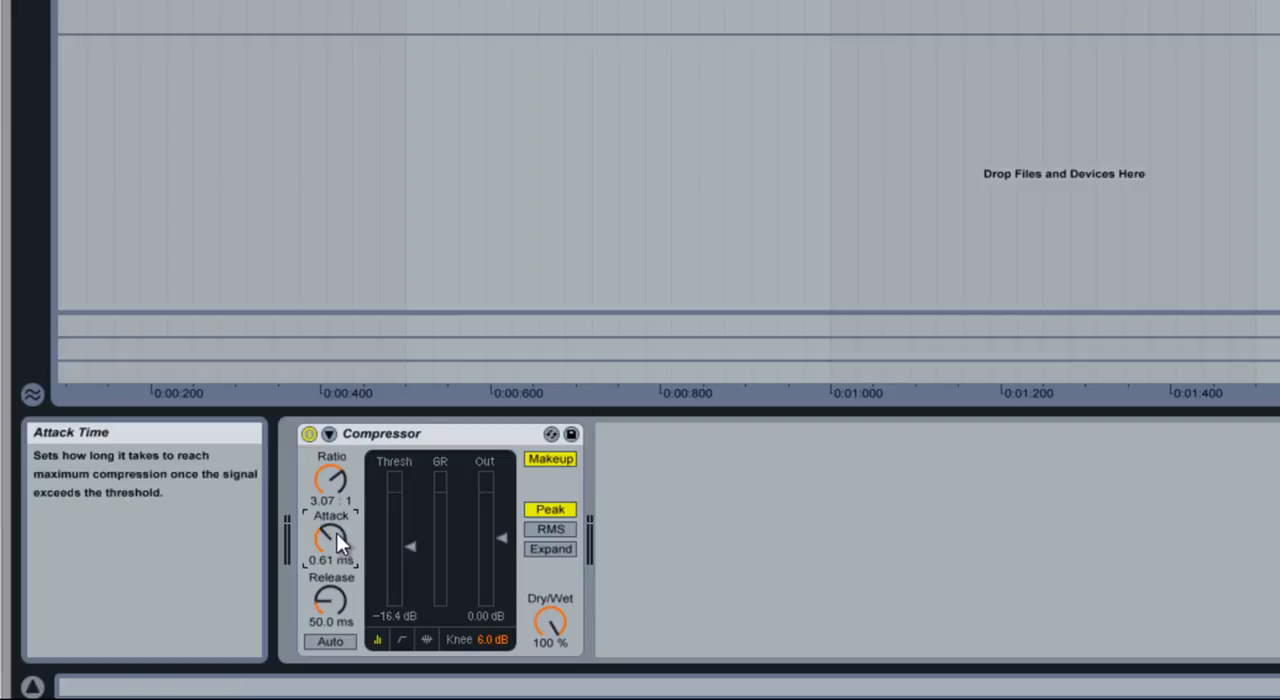
{"action": "left_click_drag", "start_coordinate": [332, 540], "coordinate": [332, 560]}
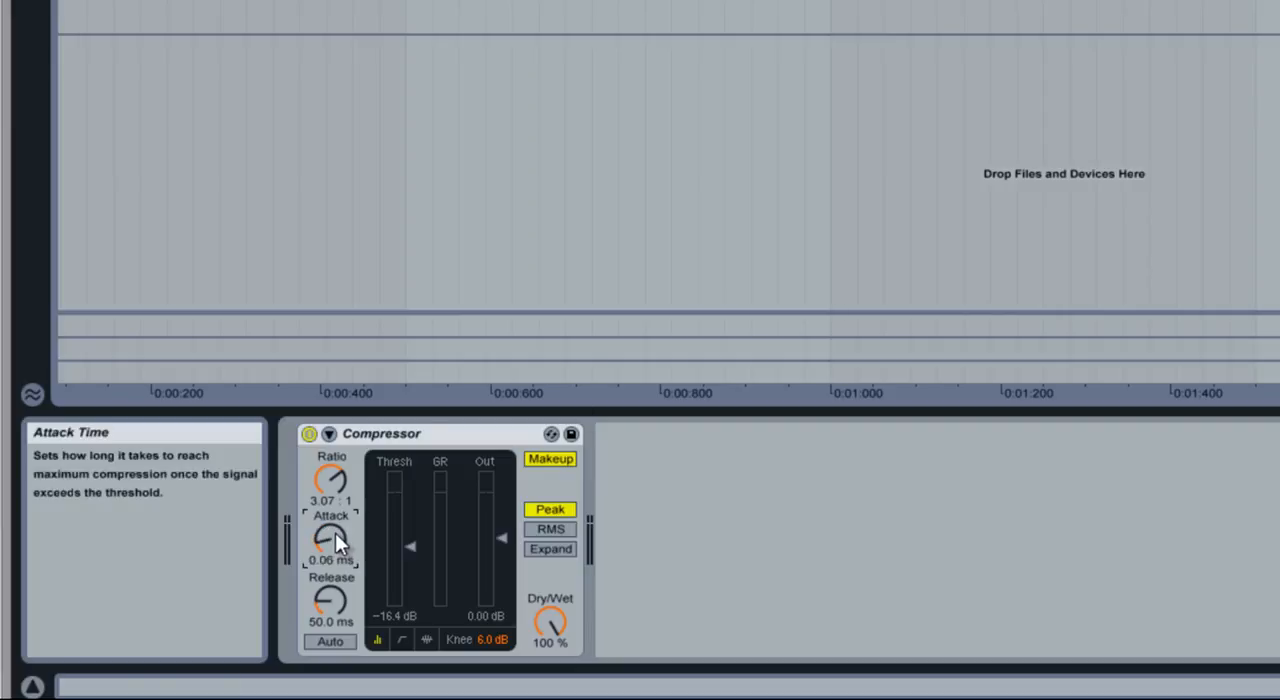
{"action": "mouse_move", "coordinate": [338, 610]}
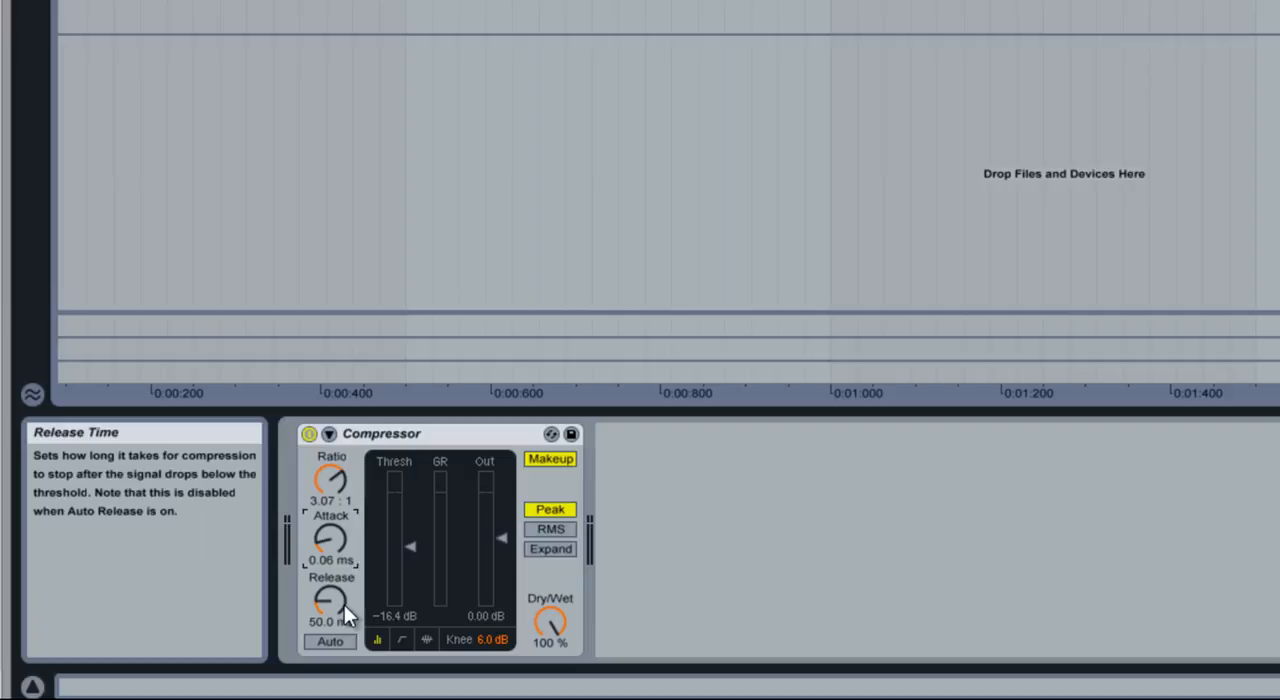
{"action": "left_click_drag", "start_coordinate": [330, 600], "coordinate": [344, 616]}
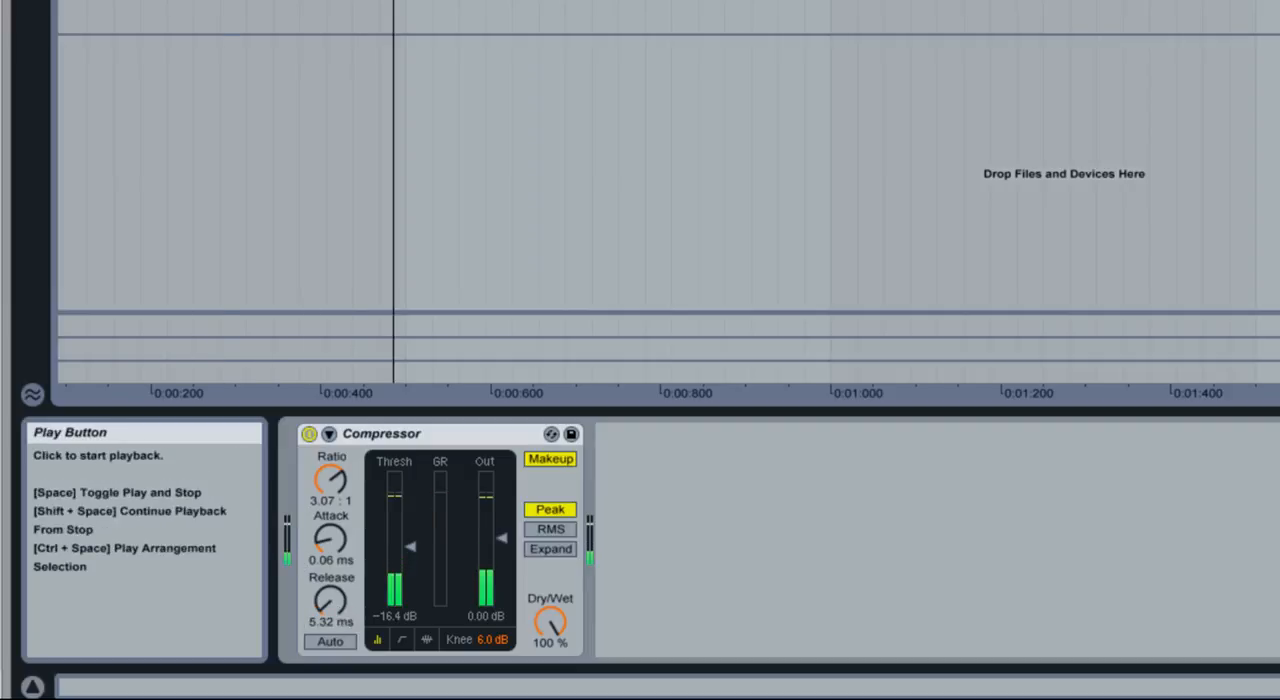
{"action": "mouse_move", "coordinate": [332, 600]}
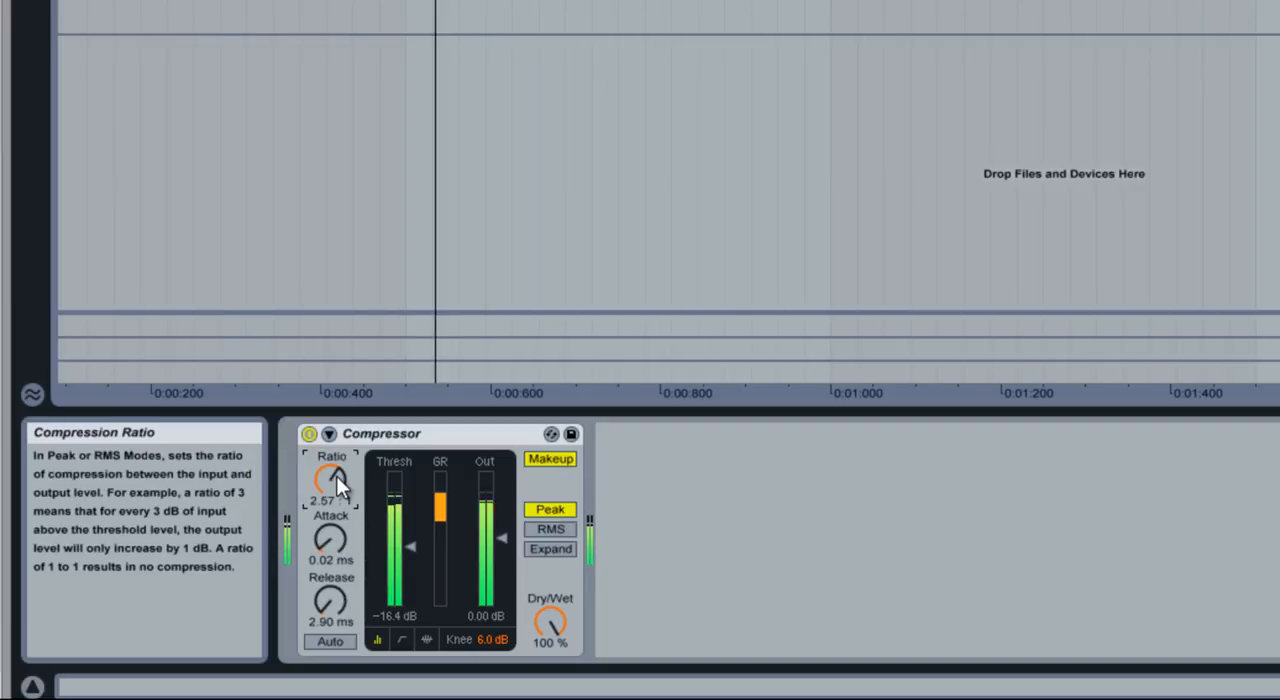
{"action": "left_click", "coordinate": [310, 432]}
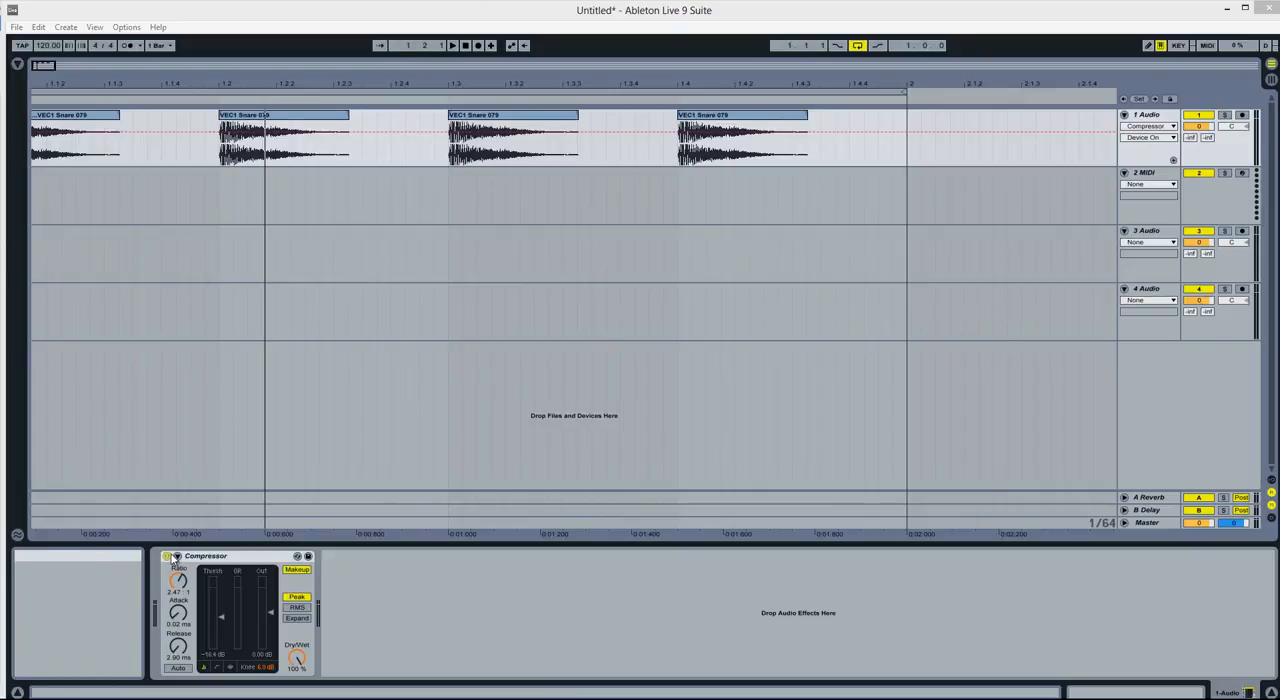
{"action": "mouse_move", "coordinate": [172, 556]}
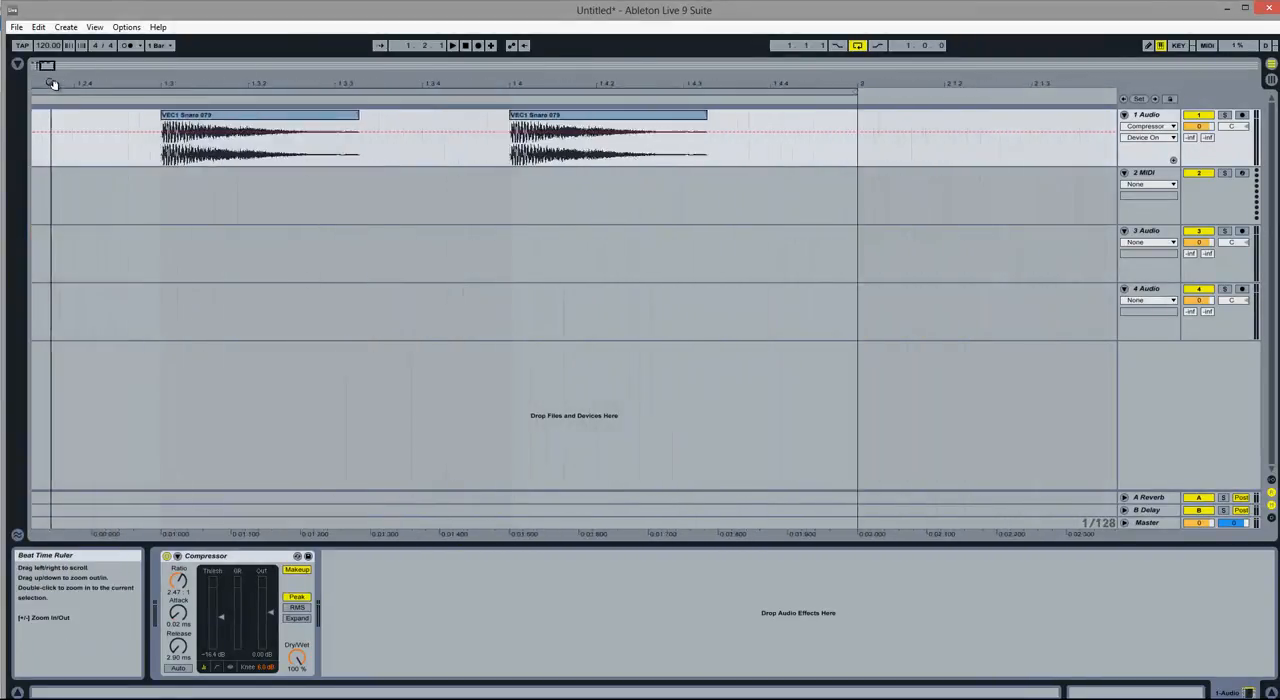
Zoom the arrangement ruler in around the first two snare hits
{"action": "left_click", "coordinate": [452, 44]}
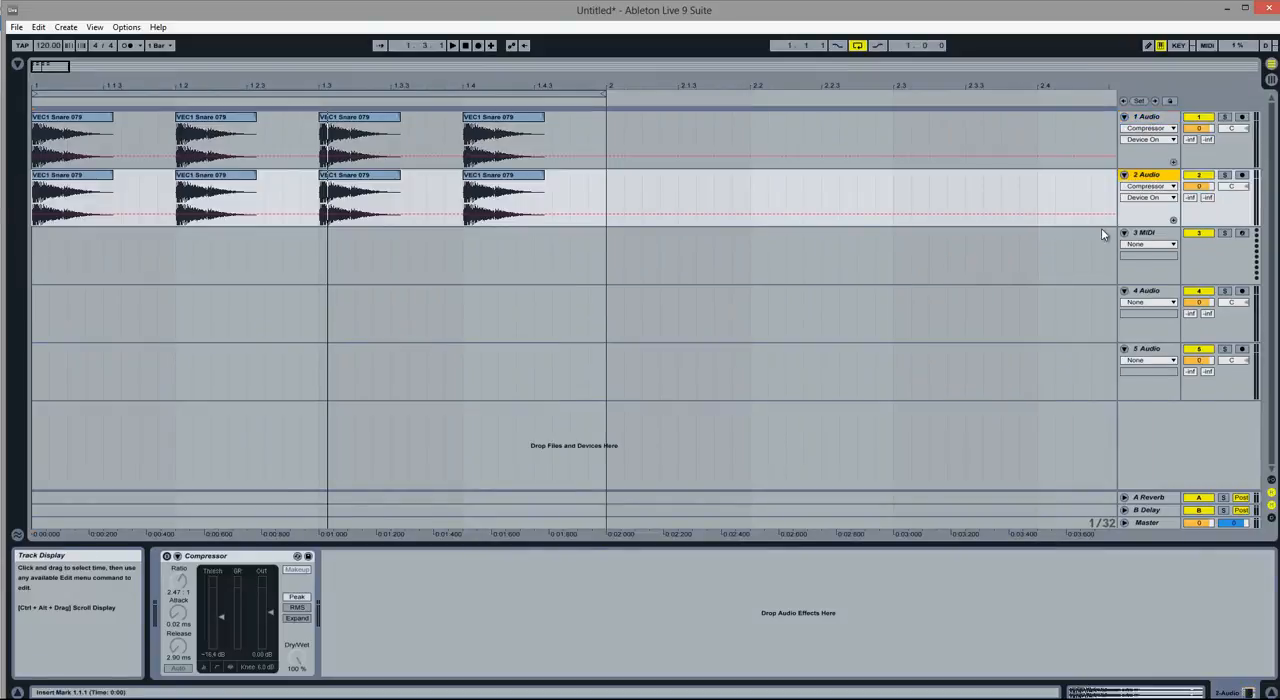
Freeze the duplicated snare track and flatten it into plain rendered audio
{"action": "left_click", "coordinate": [1144, 176]}
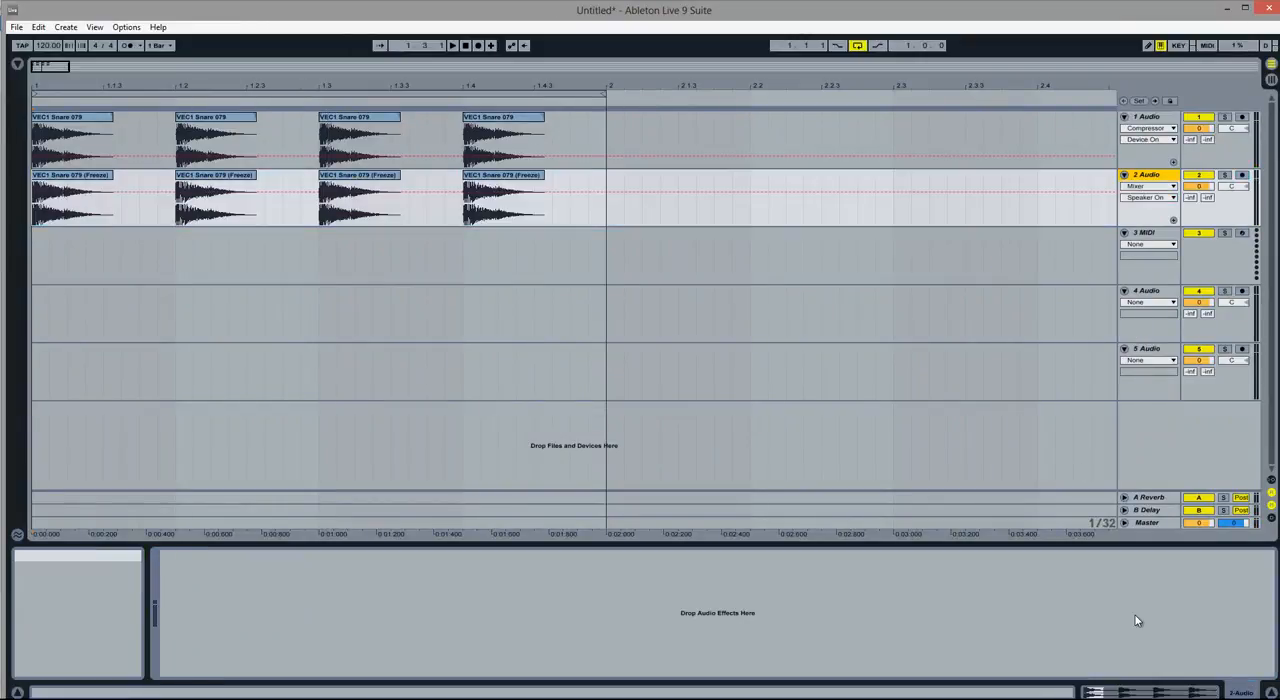
{"action": "right_click", "coordinate": [1148, 176]}
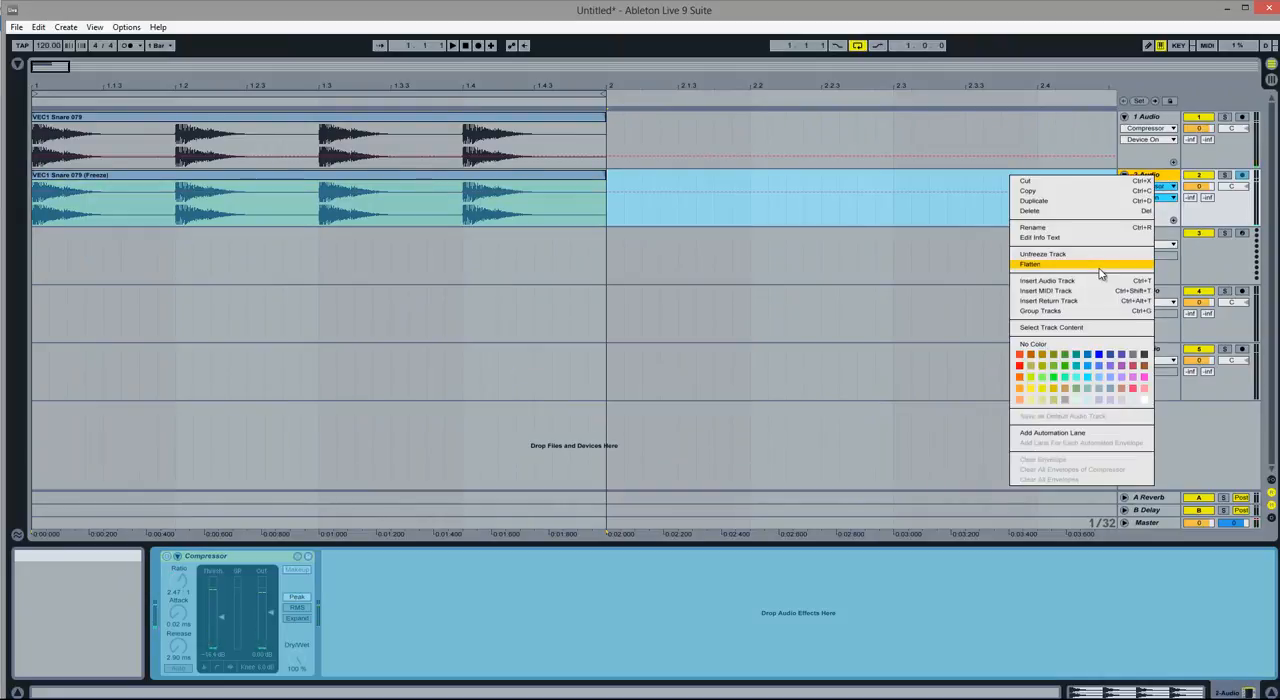
{"action": "left_click", "coordinate": [1030, 264]}
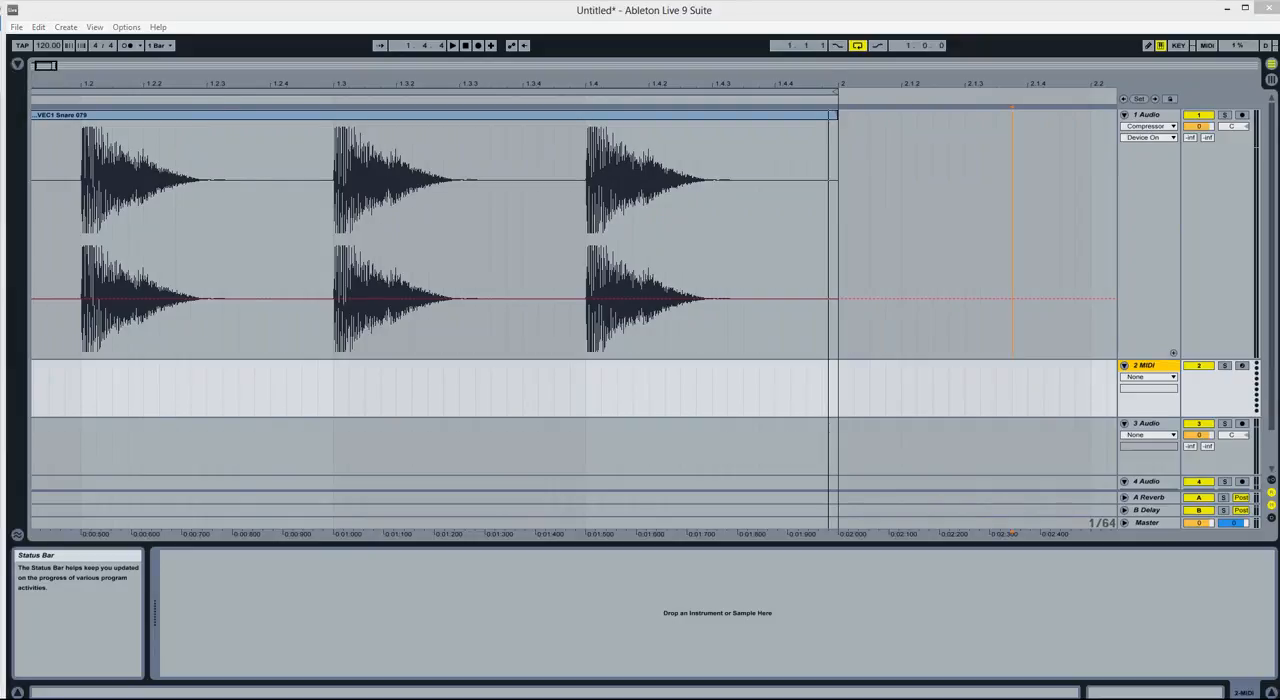
{"action": "mouse_move", "coordinate": [1144, 364]}
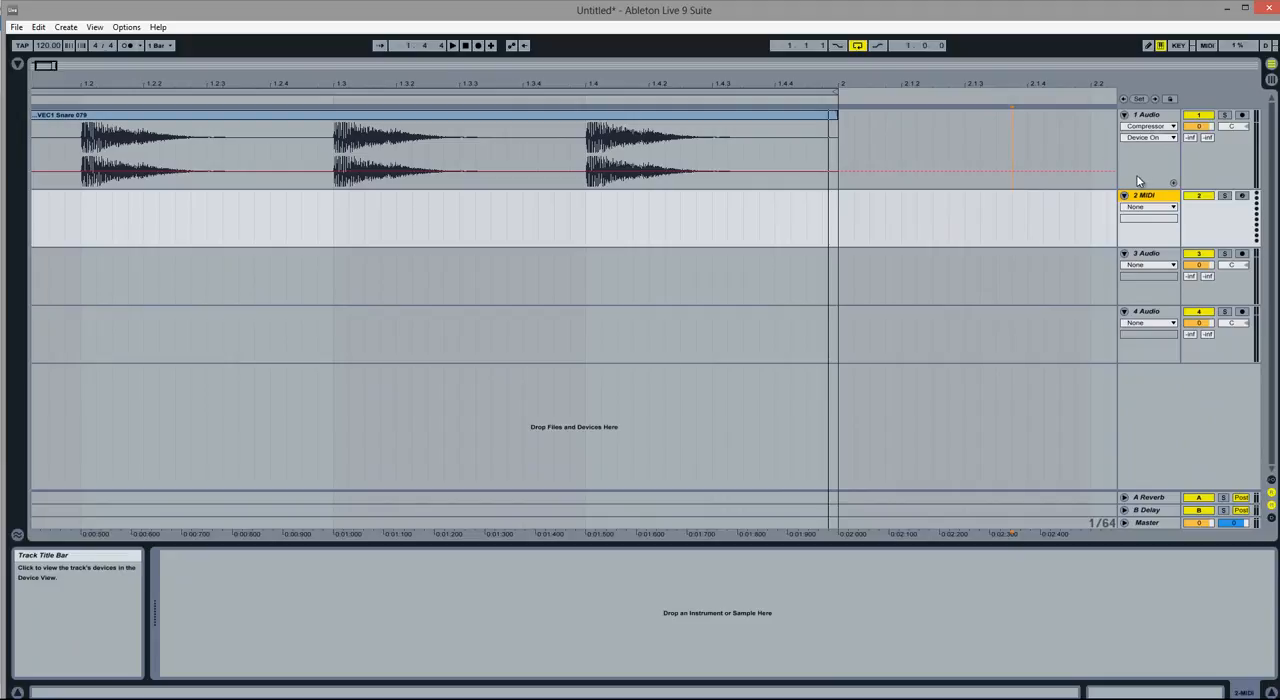
Select the 1 Audio track title to show its devices
{"action": "left_click", "coordinate": [400, 150]}
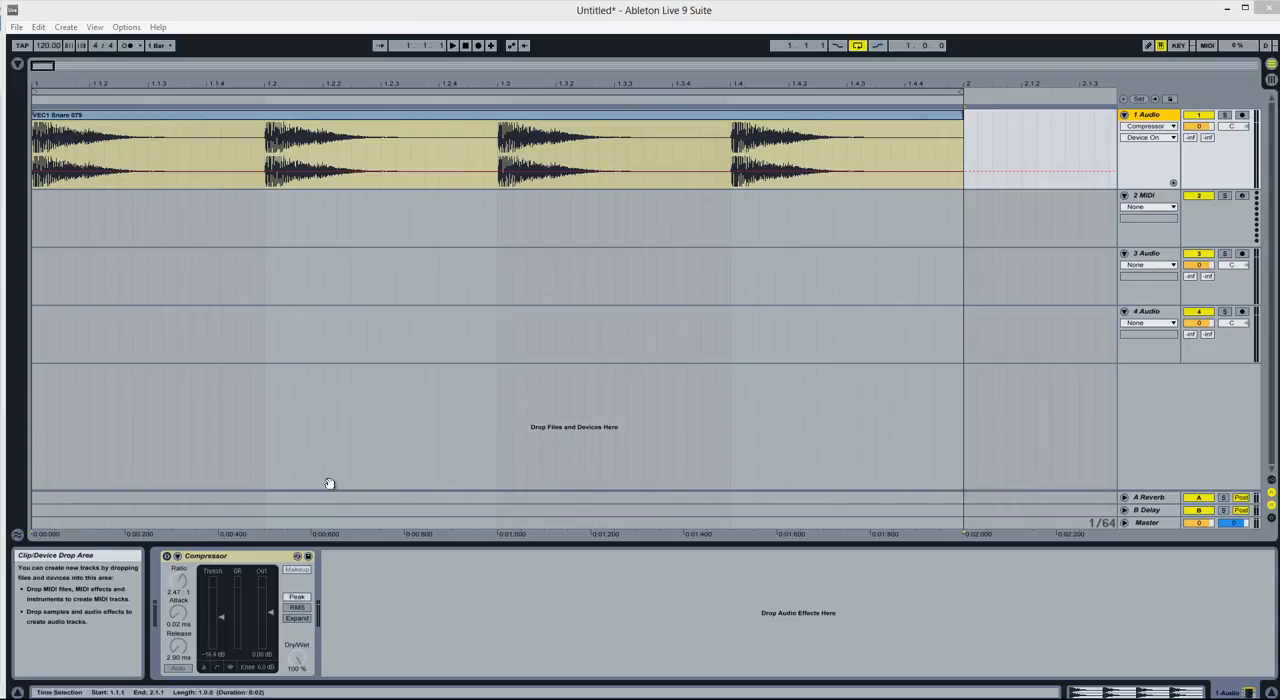
{"action": "mouse_move", "coordinate": [596, 306]}
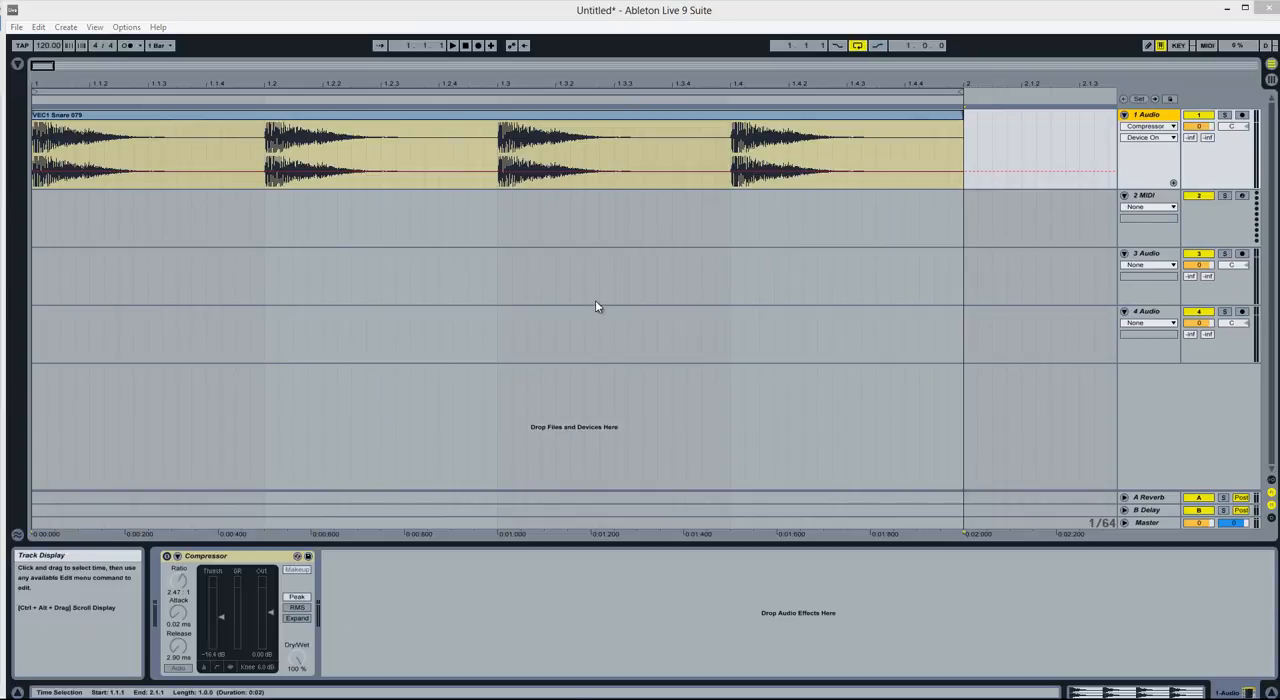
{"action": "mouse_move", "coordinate": [168, 556]}
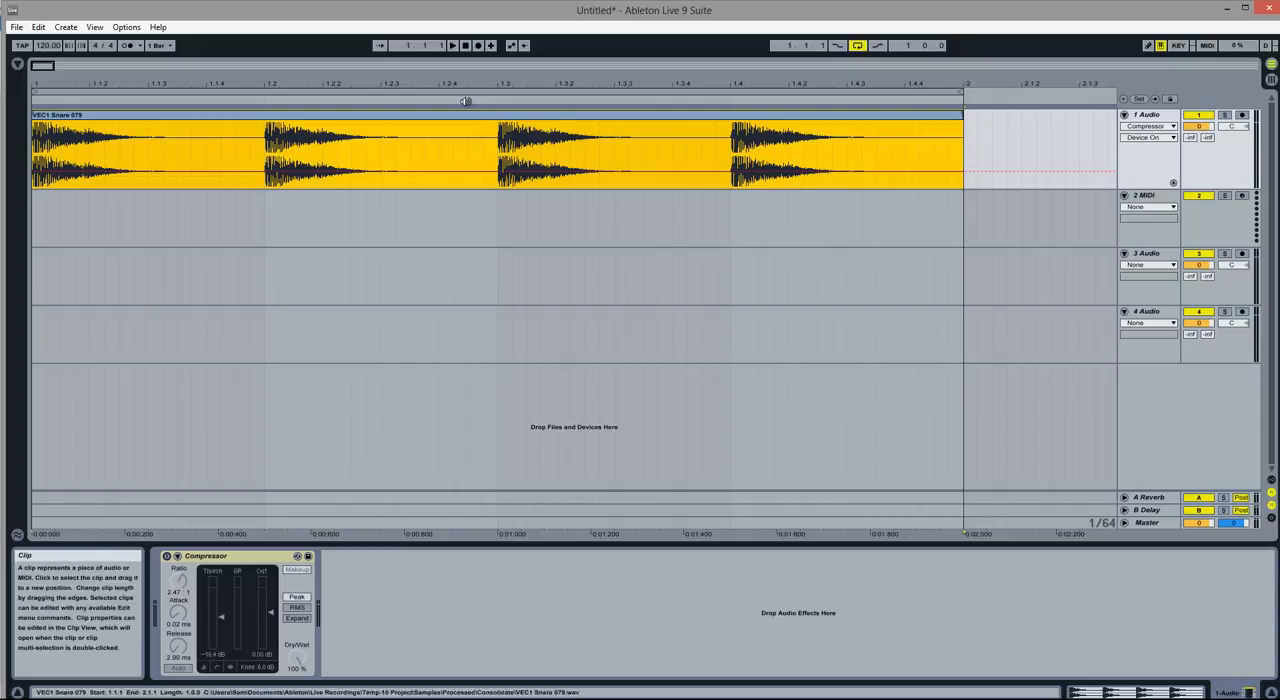
Switch the snare track's Compressor on with its Device Activator
{"action": "left_click", "coordinate": [550, 148]}
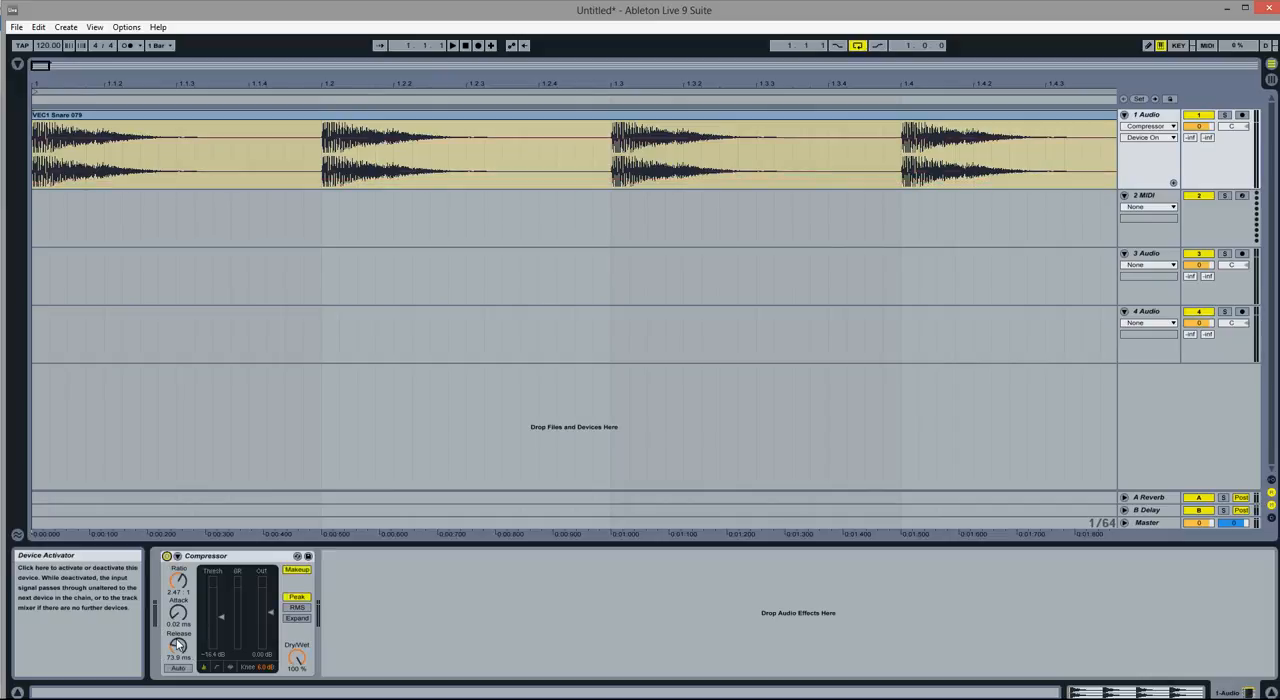
Nudge the Compressor's Release knob up, then fine-tune it back down
{"action": "left_click_drag", "start_coordinate": [178, 650], "coordinate": [178, 640]}
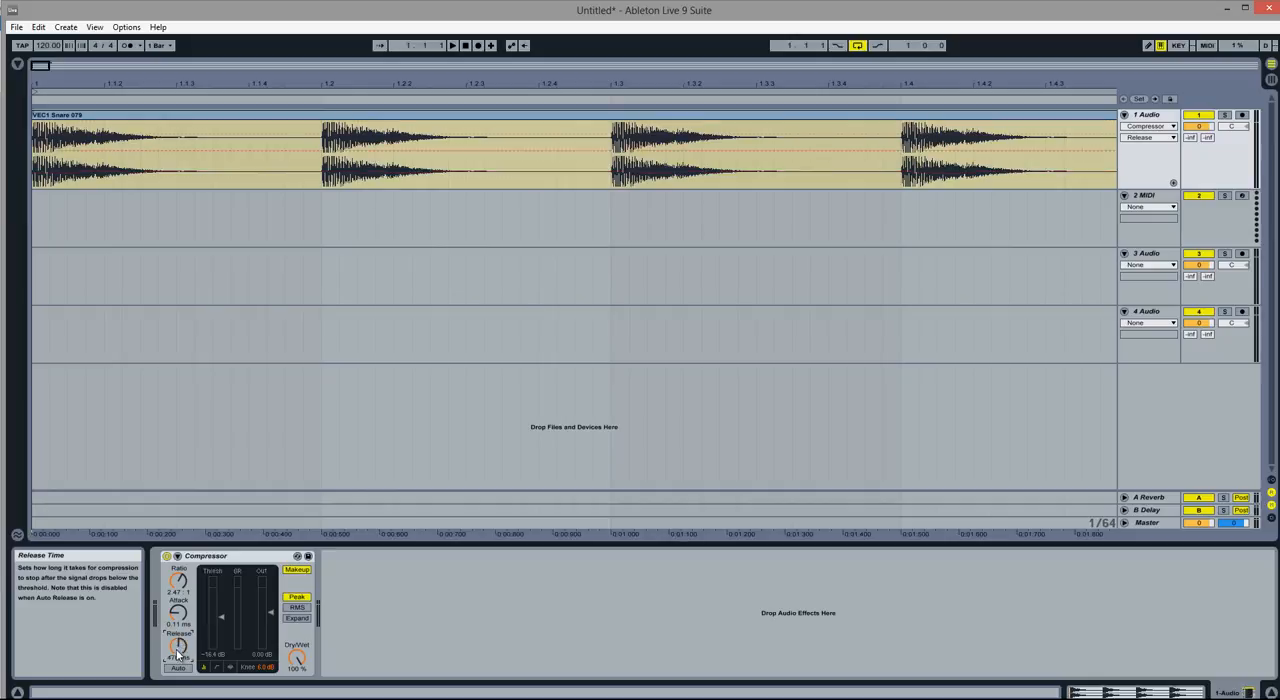
{"action": "left_click_drag", "start_coordinate": [178, 648], "coordinate": [178, 656]}
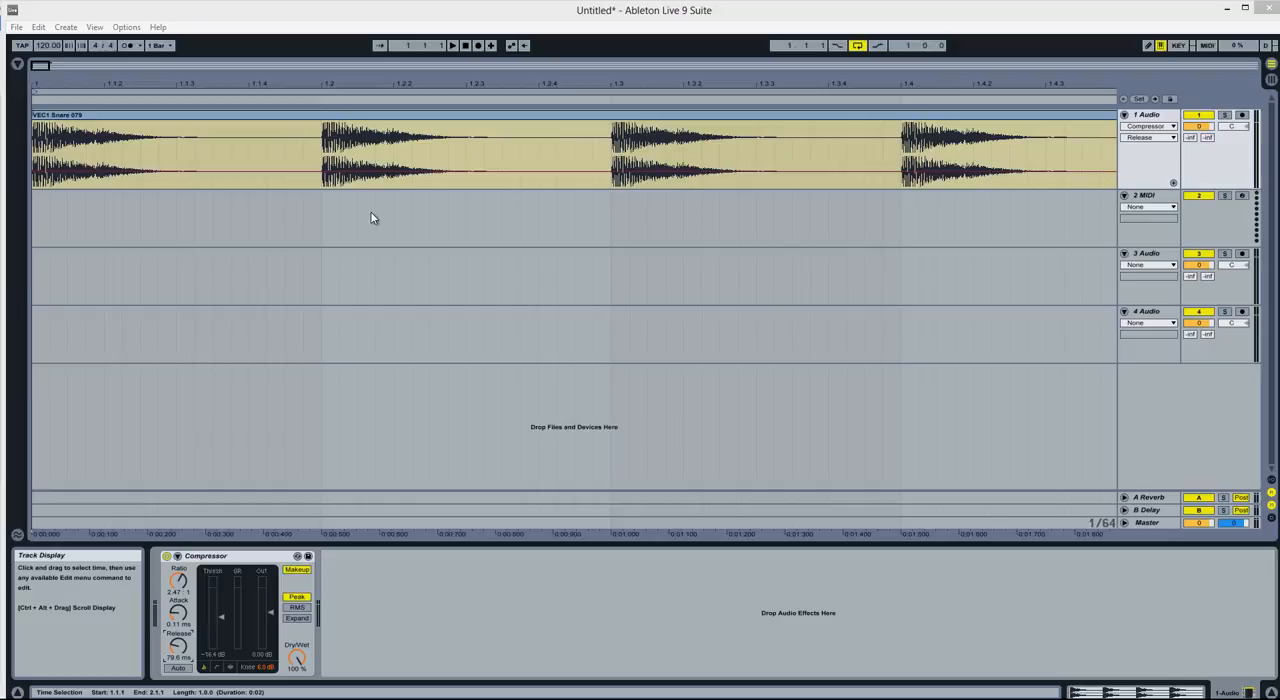
{"action": "mouse_move", "coordinate": [590, 84]}
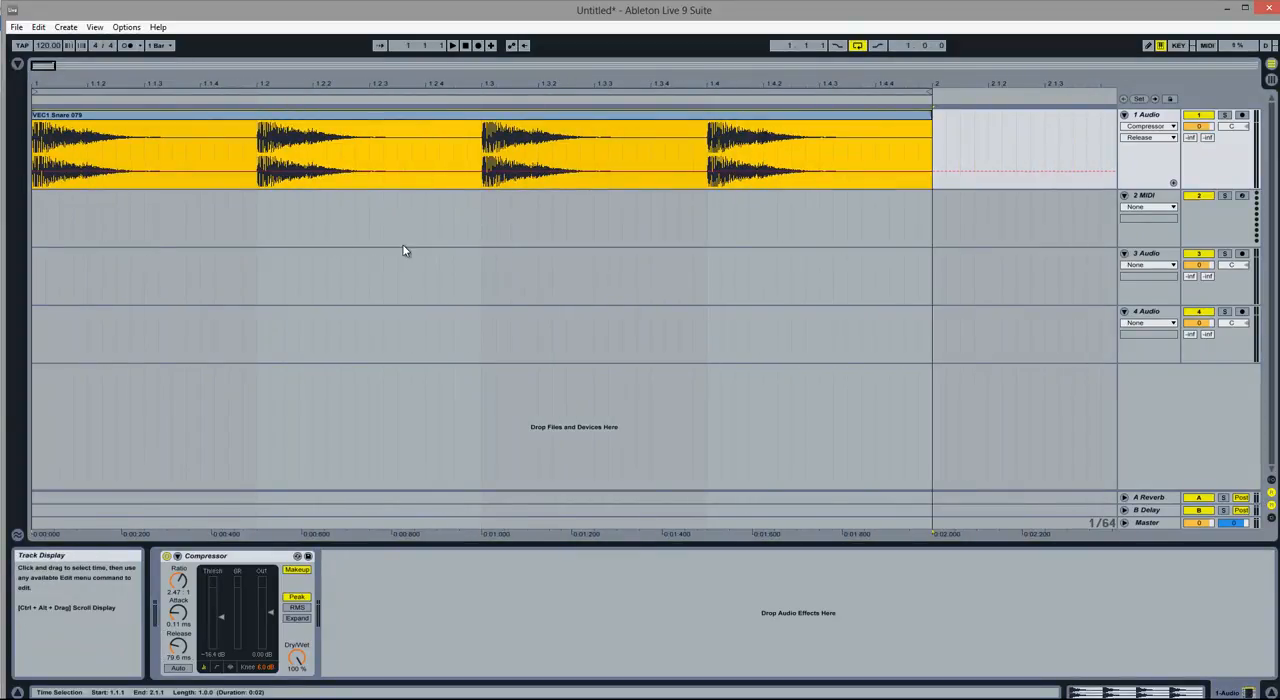
{"action": "mouse_move", "coordinate": [386, 364]}
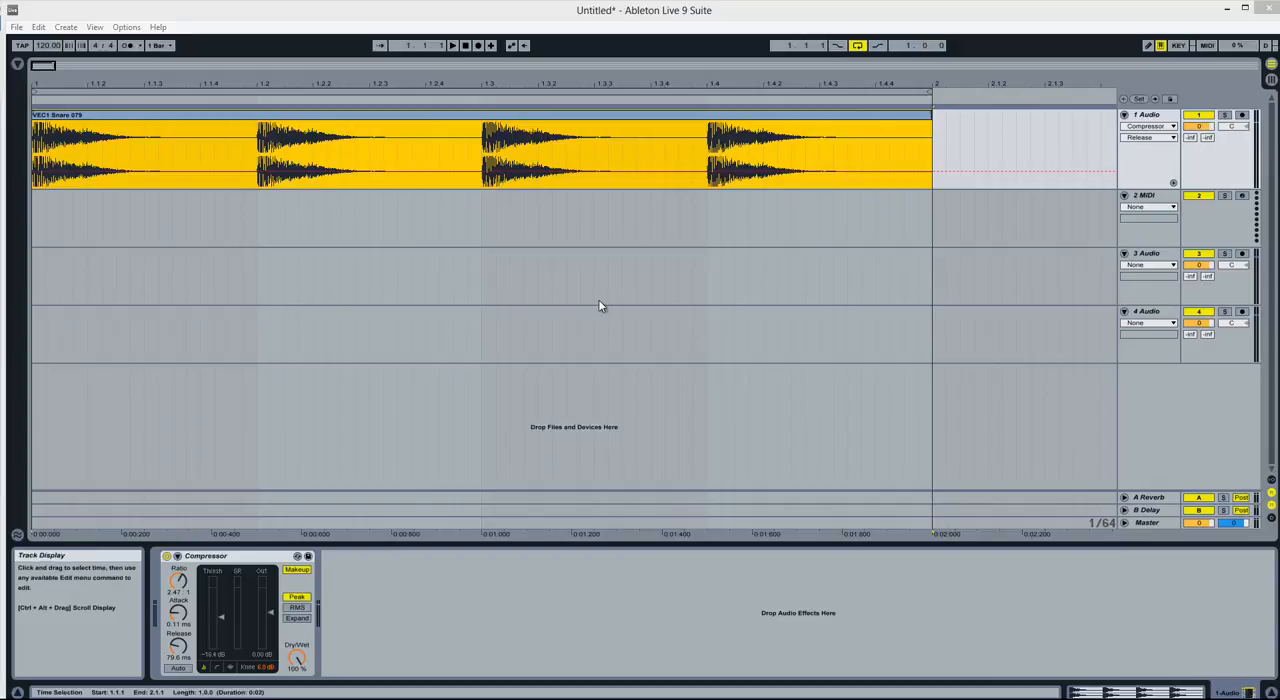
{"action": "mouse_move", "coordinate": [536, 238]}
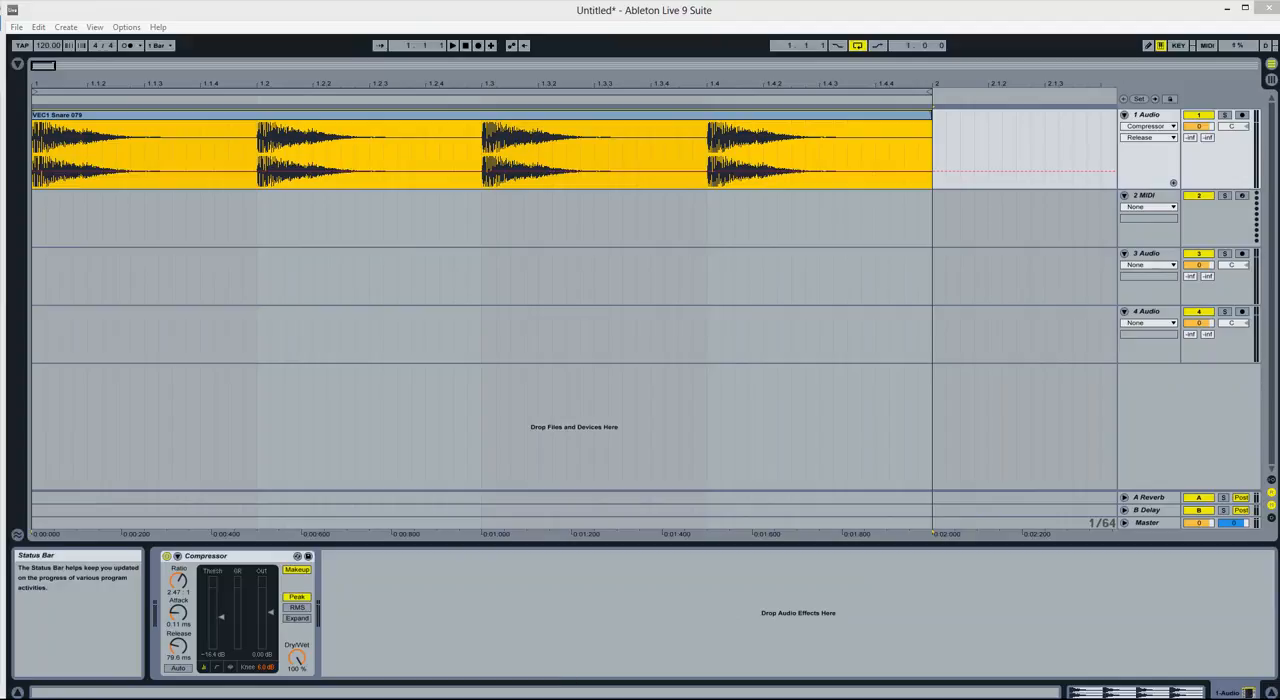
{"action": "mouse_move", "coordinate": [1188, 112]}
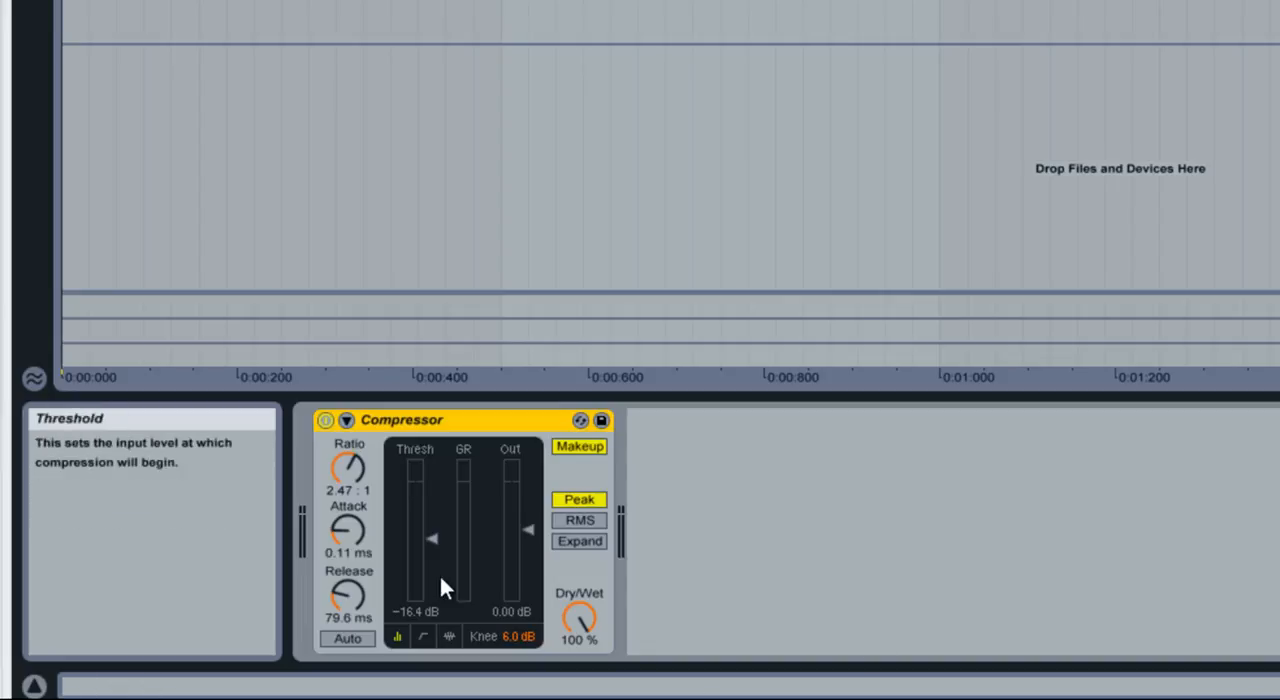
{"action": "mouse_move", "coordinate": [424, 502]}
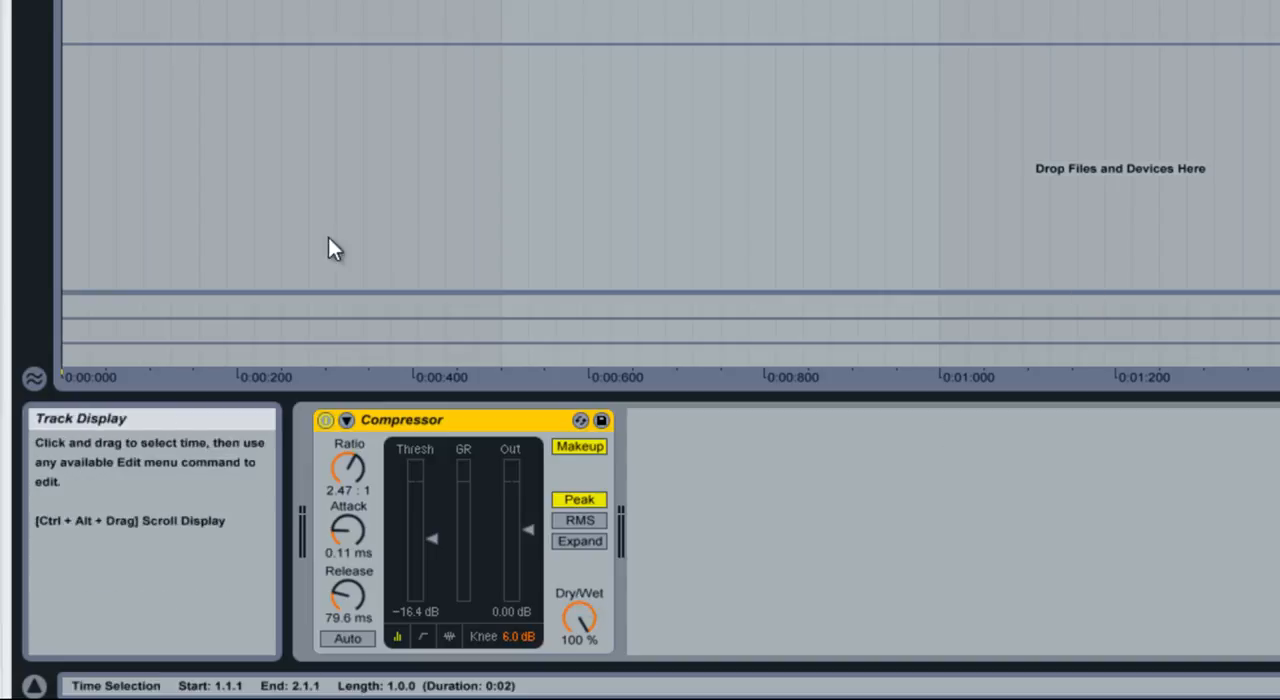
{"action": "mouse_move", "coordinate": [396, 292]}
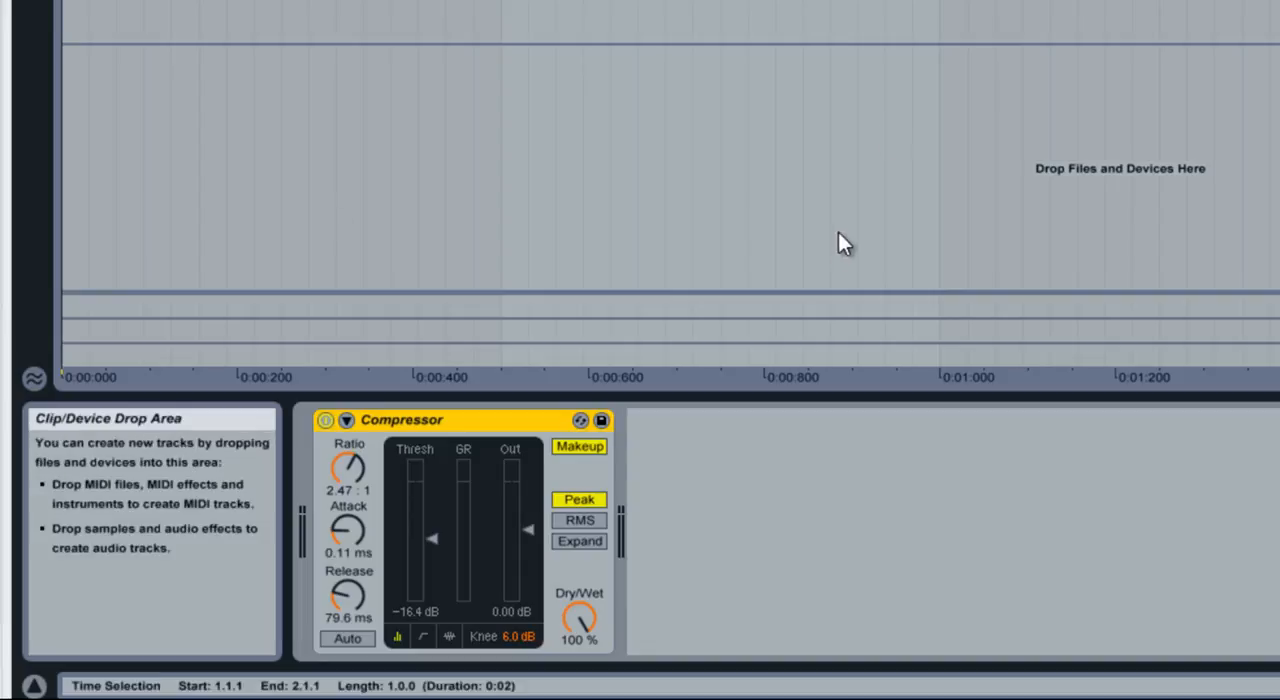
{"action": "mouse_move", "coordinate": [1076, 252]}
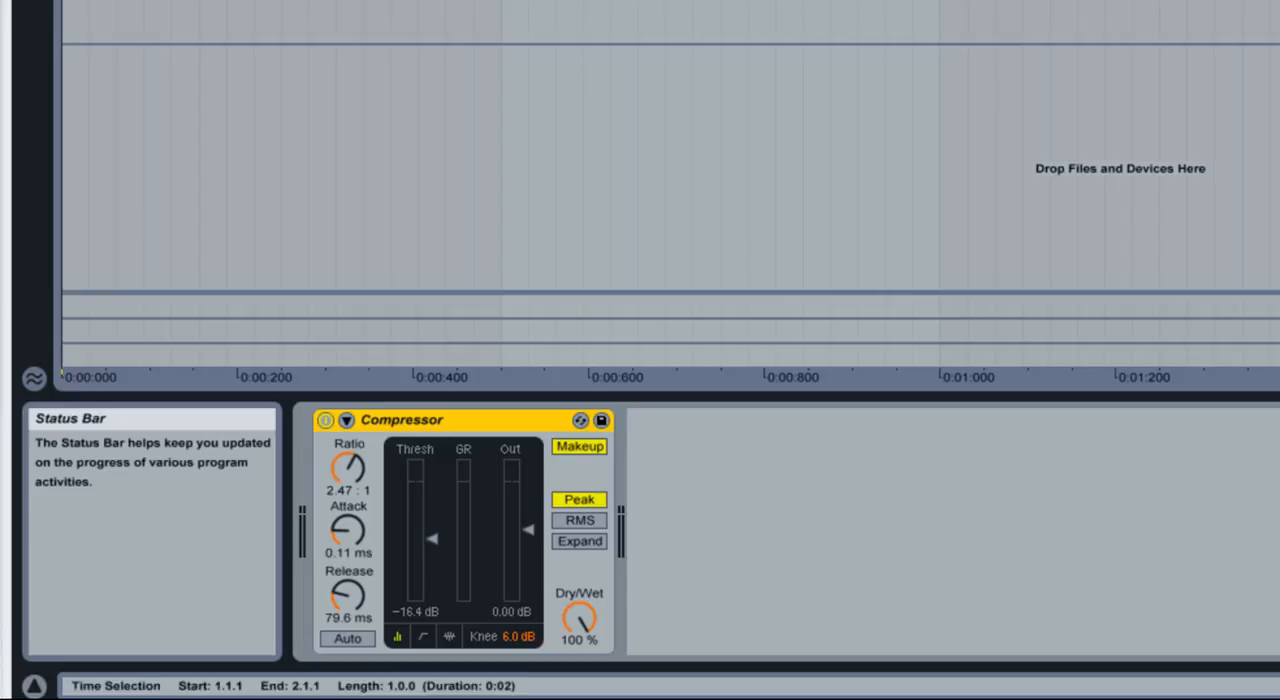
{"action": "mouse_move", "coordinate": [348, 470]}
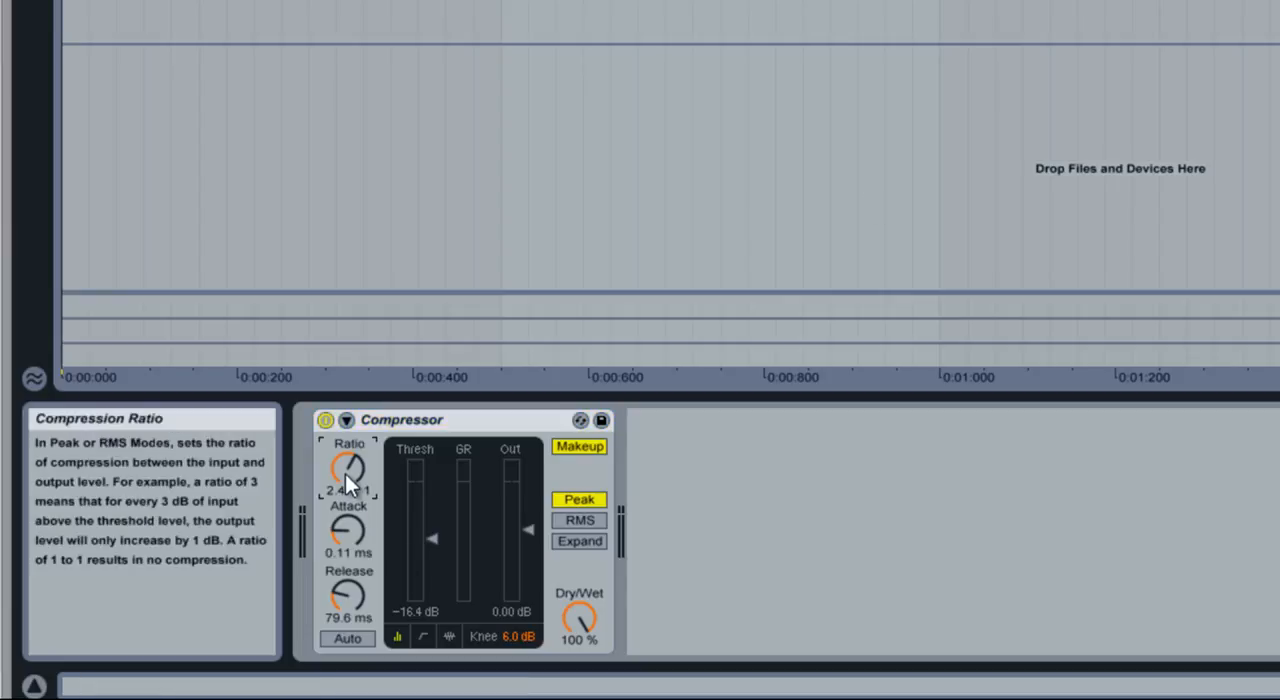
Raise the Compressor ratio and lengthen the release to over two seconds
{"action": "left_click_drag", "start_coordinate": [348, 470], "coordinate": [348, 450]}
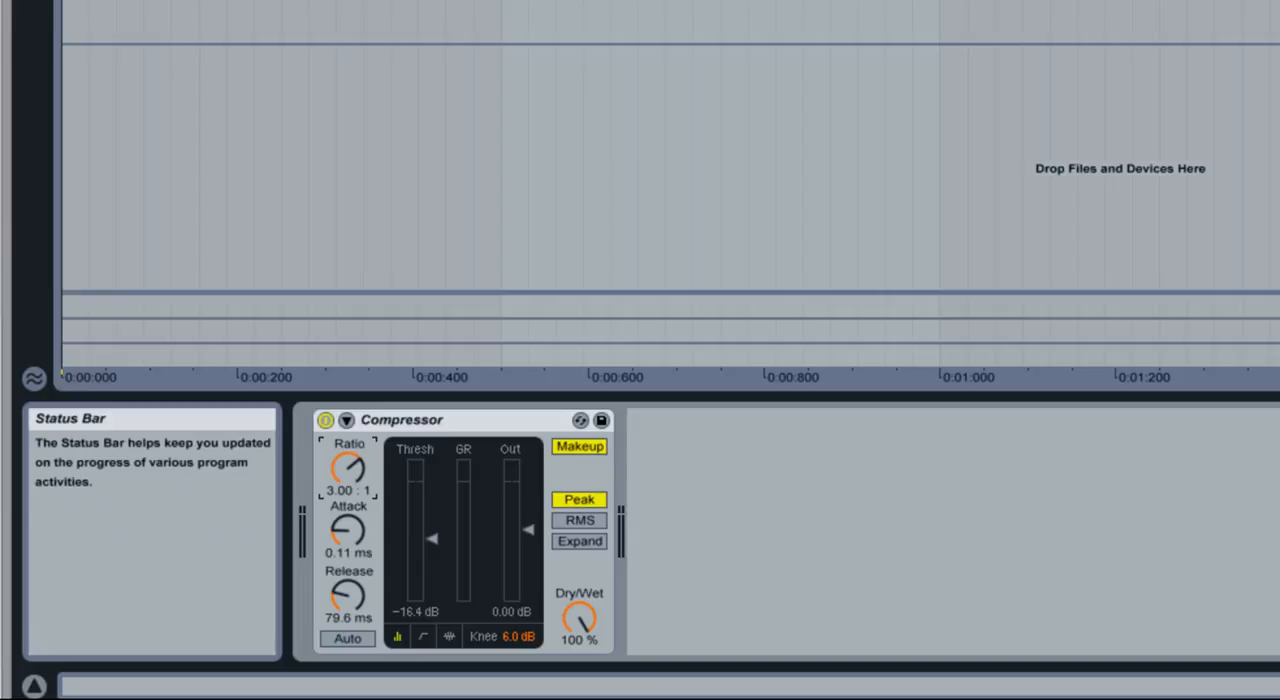
{"action": "mouse_move", "coordinate": [348, 448]}
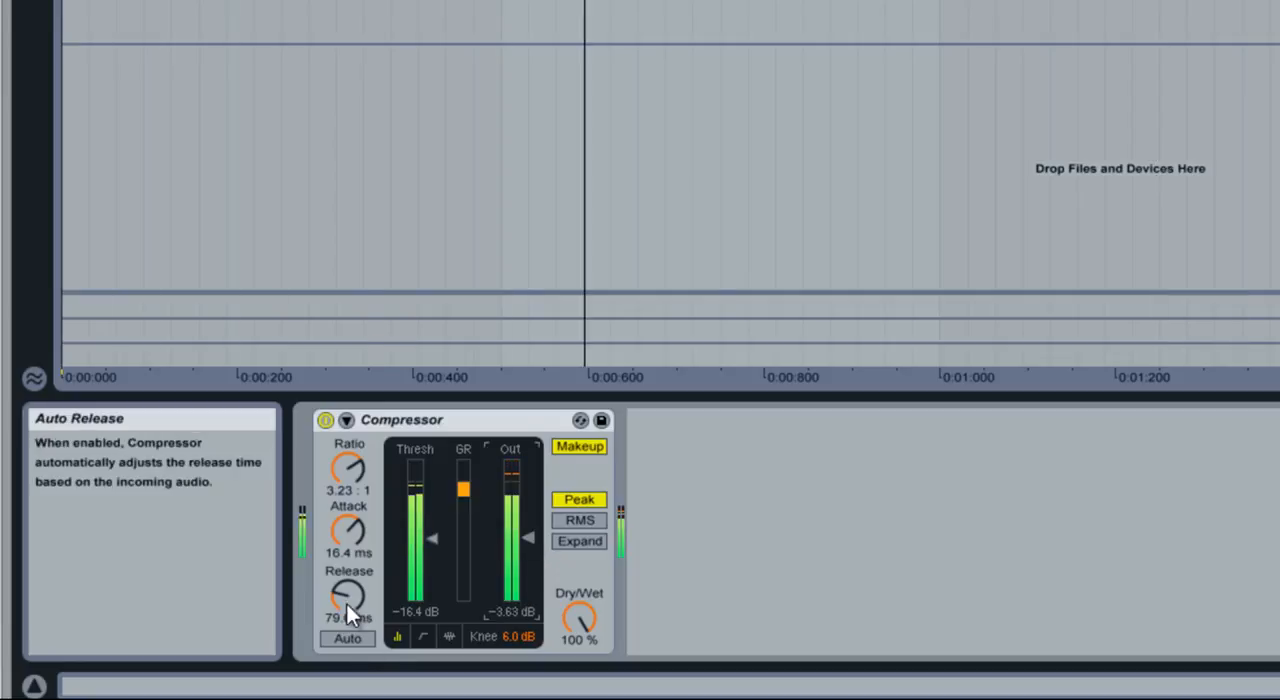
{"action": "left_click_drag", "start_coordinate": [348, 600], "coordinate": [348, 596]}
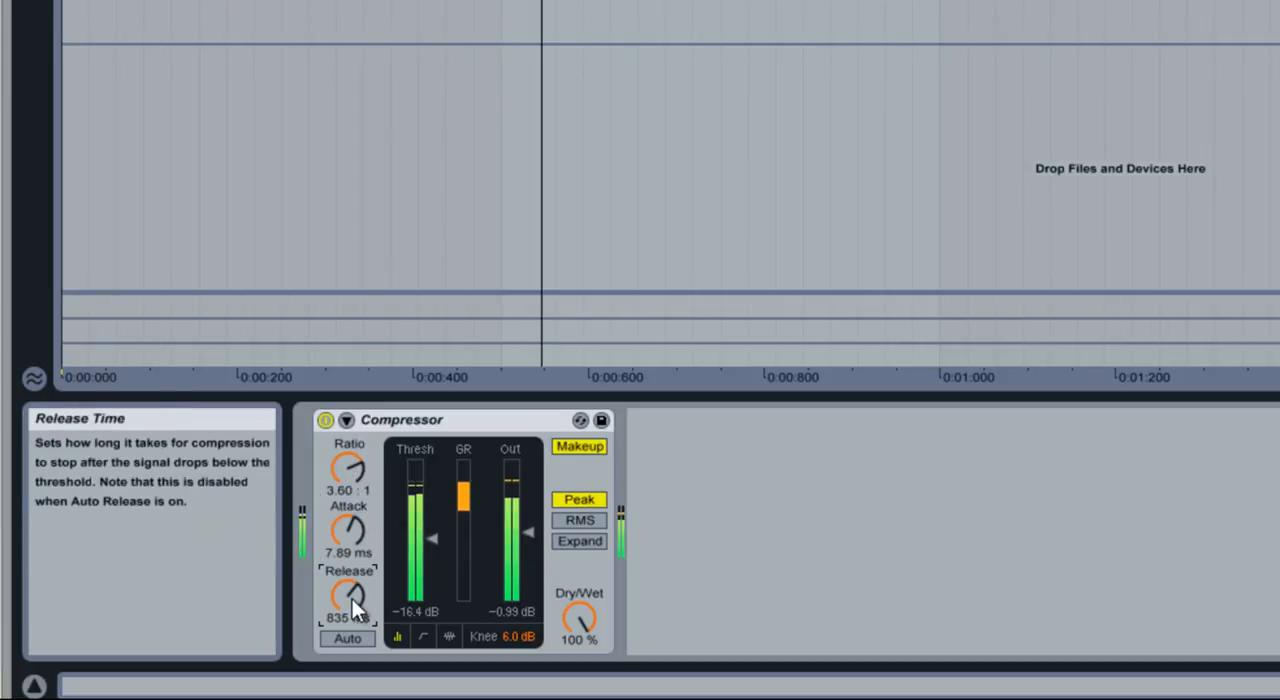
{"action": "left_click_drag", "start_coordinate": [350, 598], "coordinate": [350, 610]}
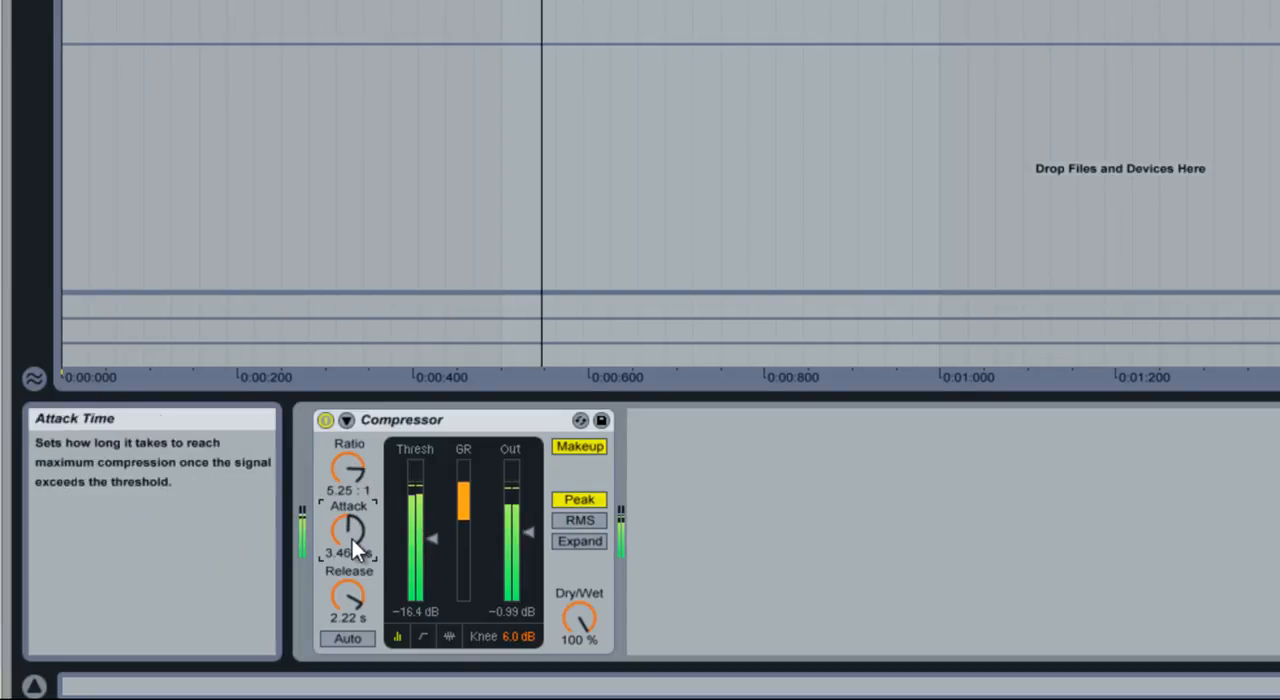
Slow the attack to about 6.57 ms, then settle it at about 2.63 ms
{"action": "left_click_drag", "start_coordinate": [348, 530], "coordinate": [348, 510]}
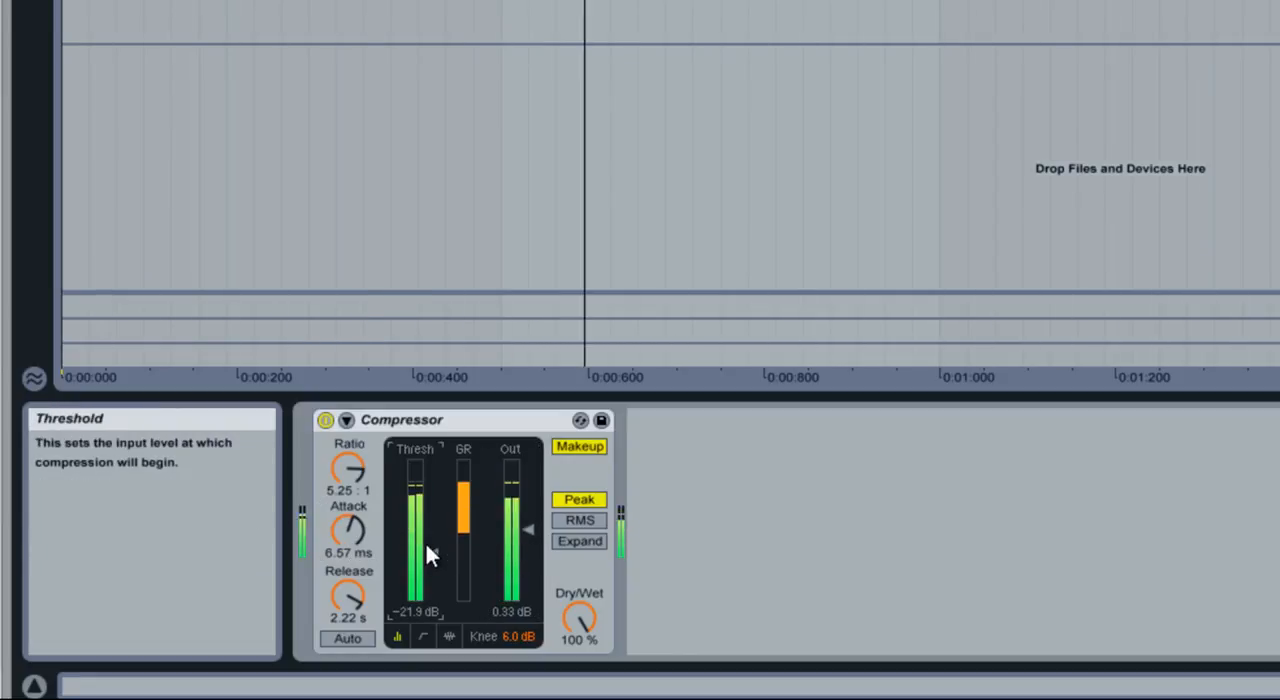
{"action": "left_click", "coordinate": [324, 420]}
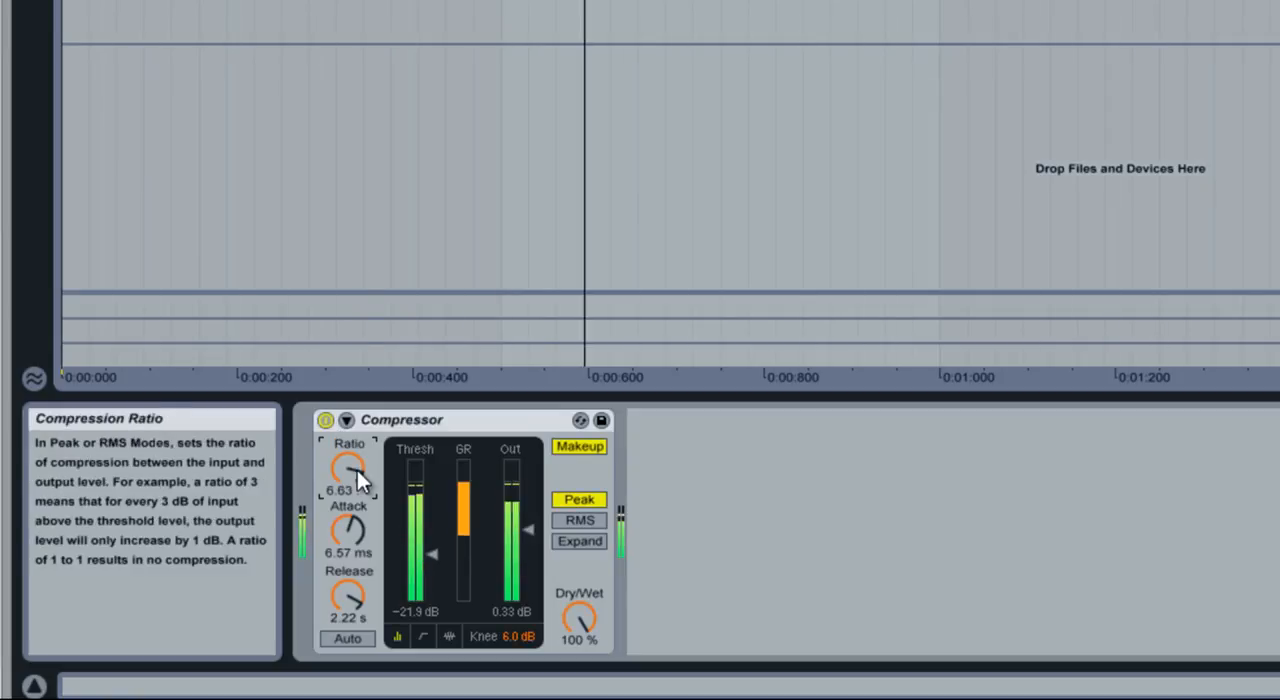
{"action": "mouse_move", "coordinate": [528, 528]}
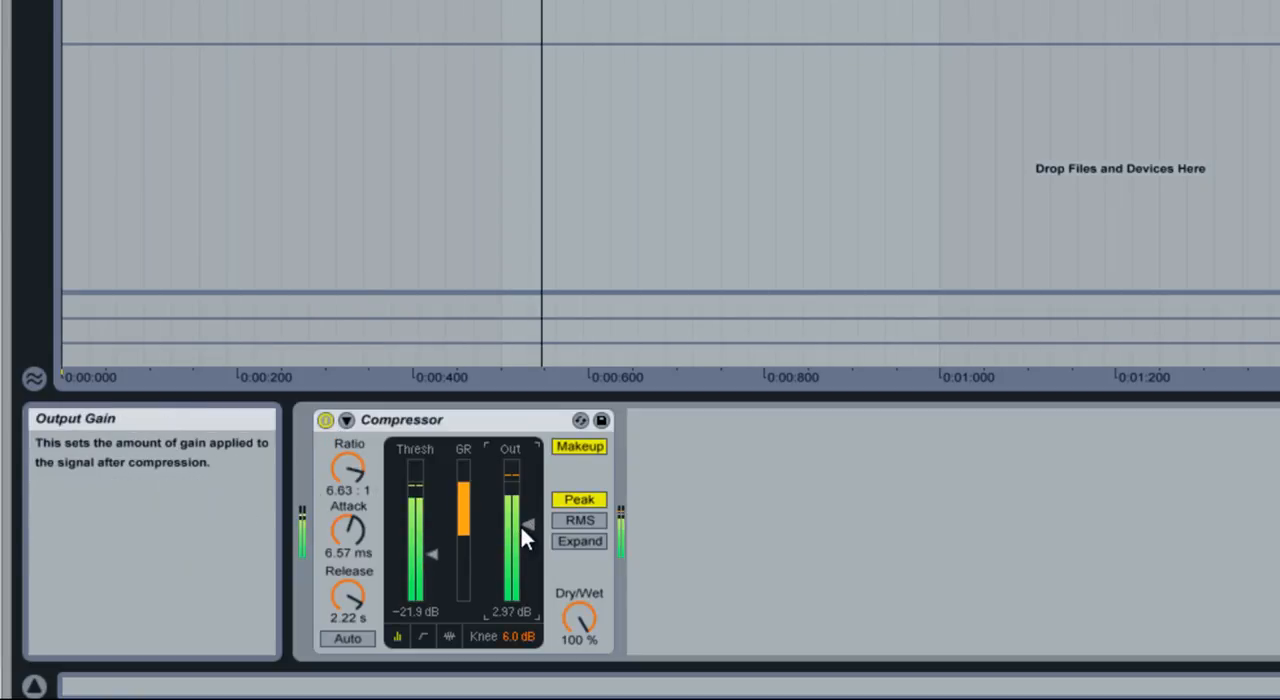
{"action": "mouse_move", "coordinate": [348, 596]}
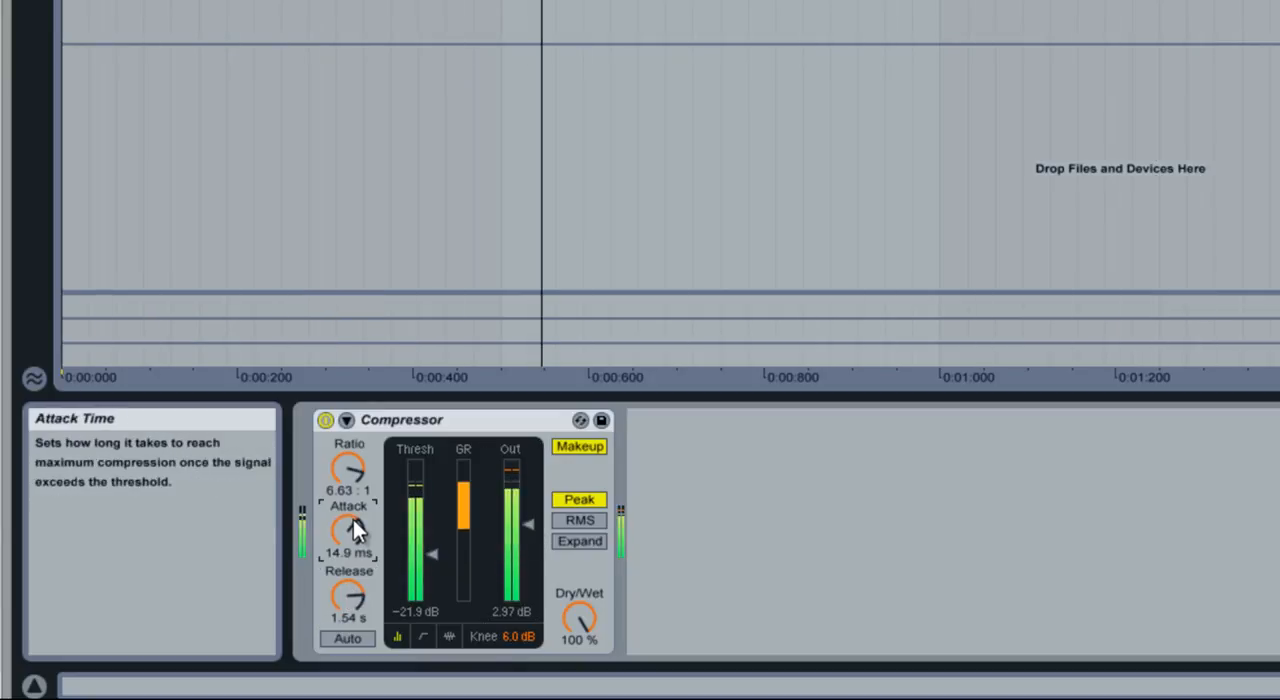
{"action": "left_click_drag", "start_coordinate": [352, 528], "coordinate": [352, 460]}
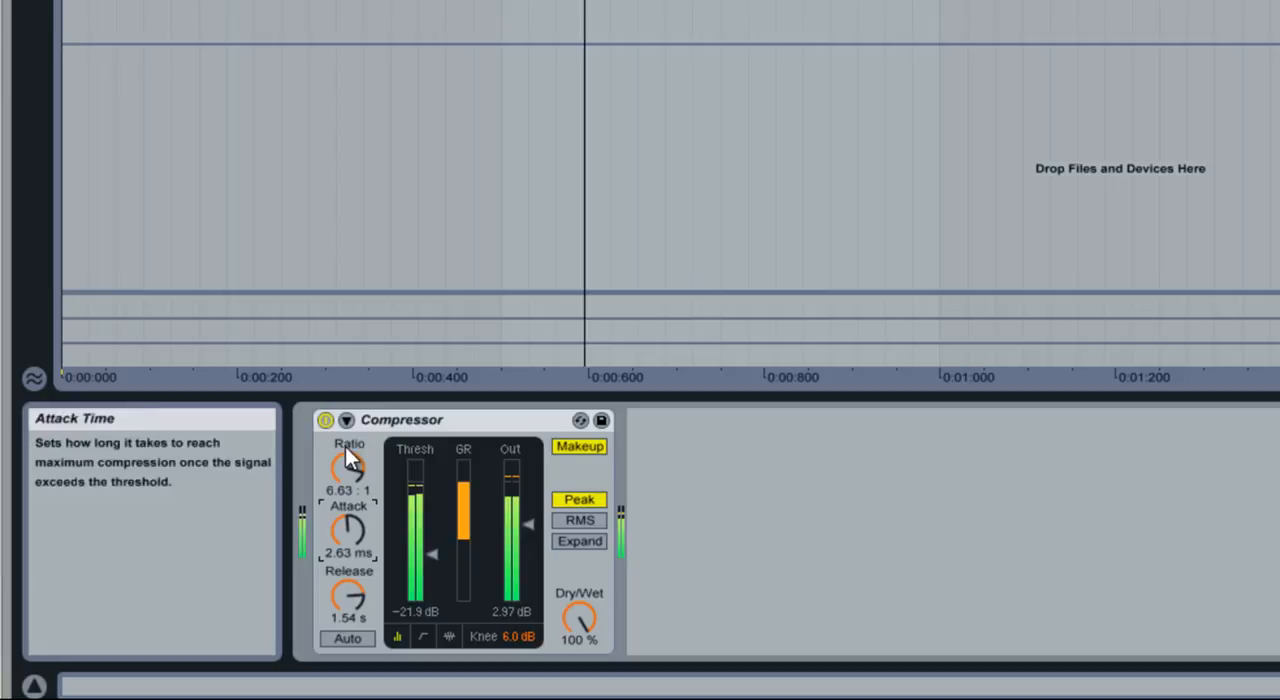
{"action": "left_click", "coordinate": [324, 420]}
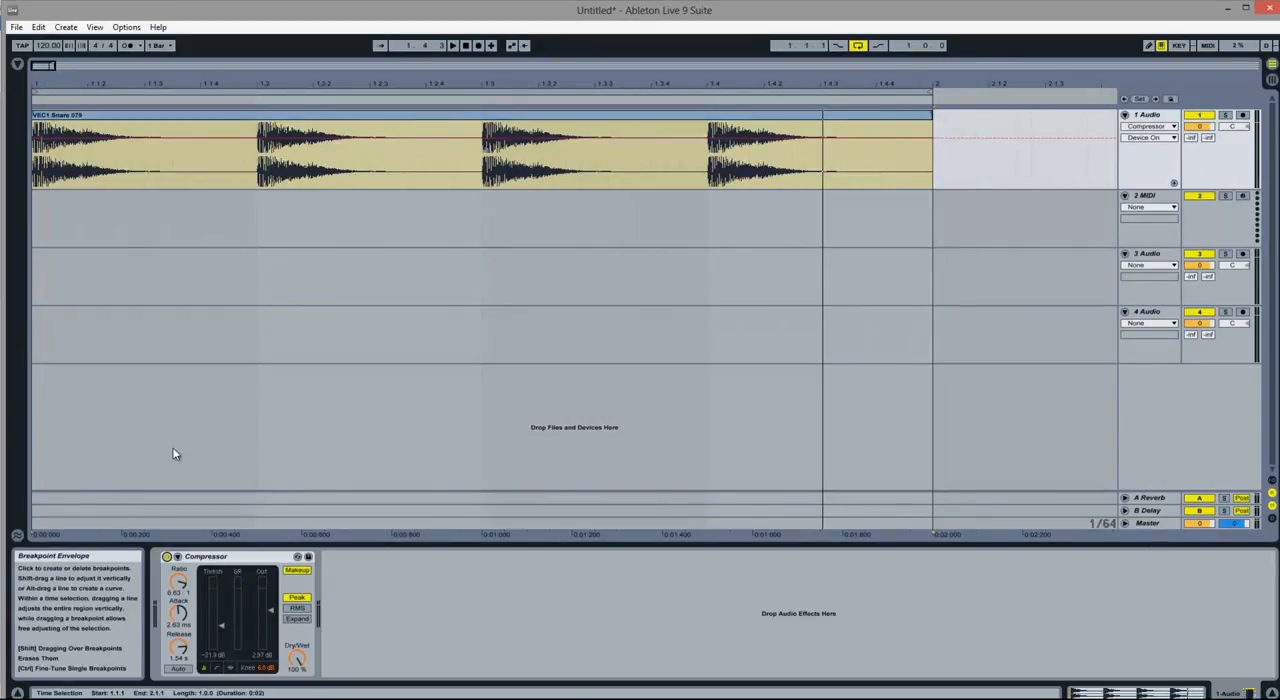
{"action": "mouse_move", "coordinate": [364, 172]}
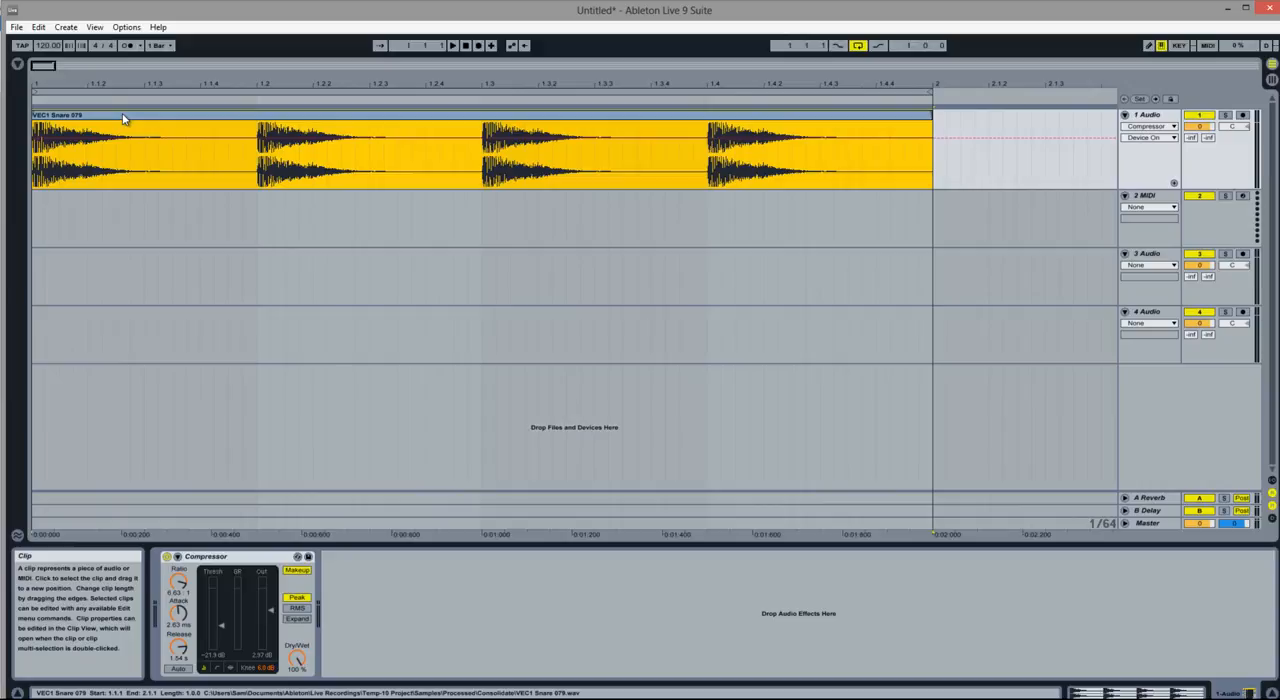
{"action": "mouse_move", "coordinate": [178, 612]}
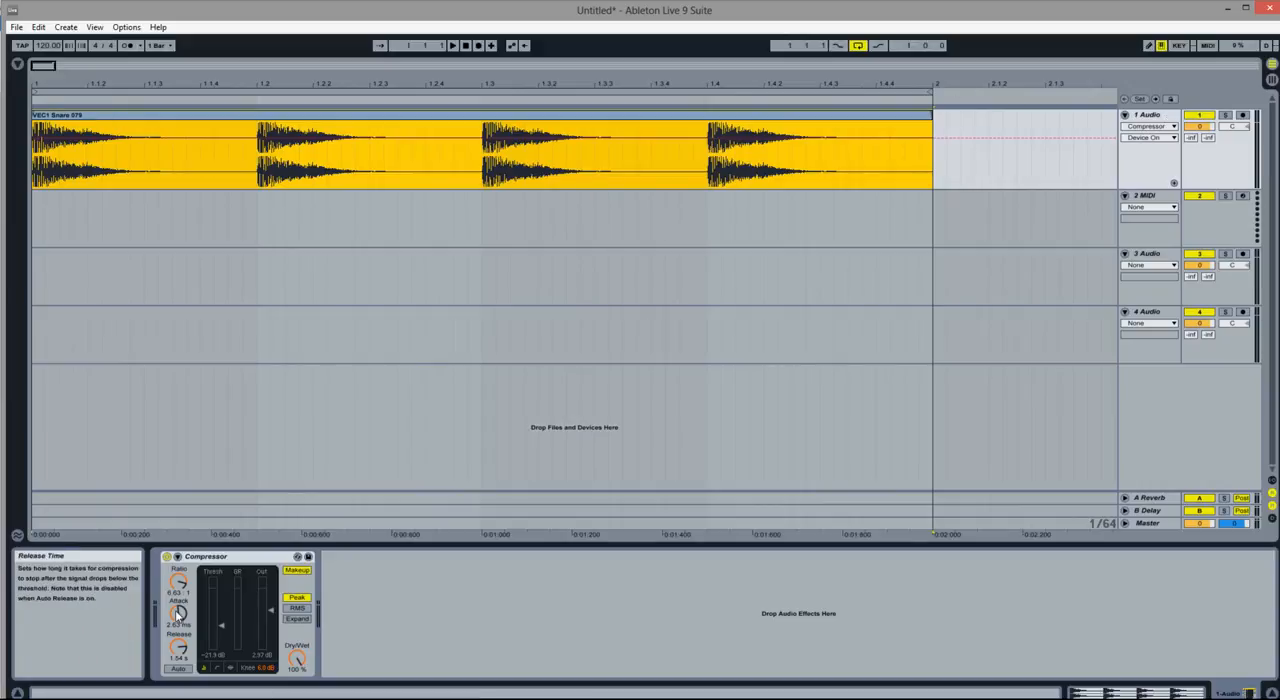
{"action": "mouse_move", "coordinate": [296, 640]}
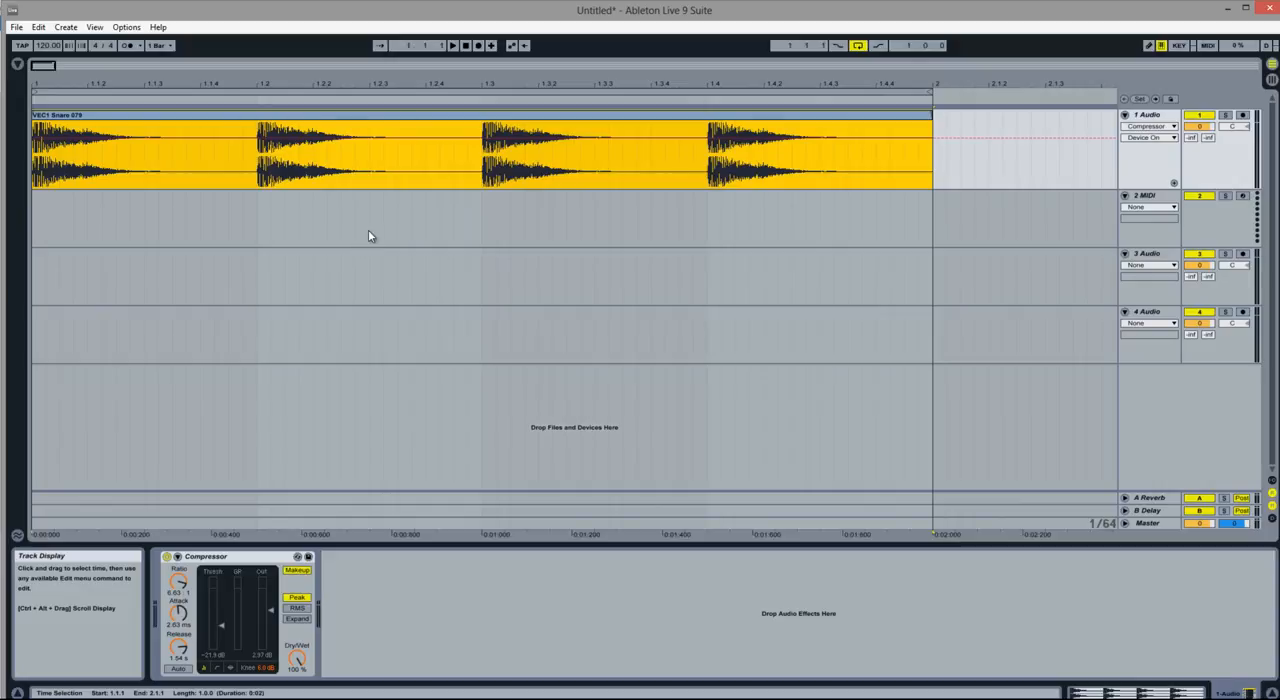
{"action": "mouse_move", "coordinate": [408, 132]}
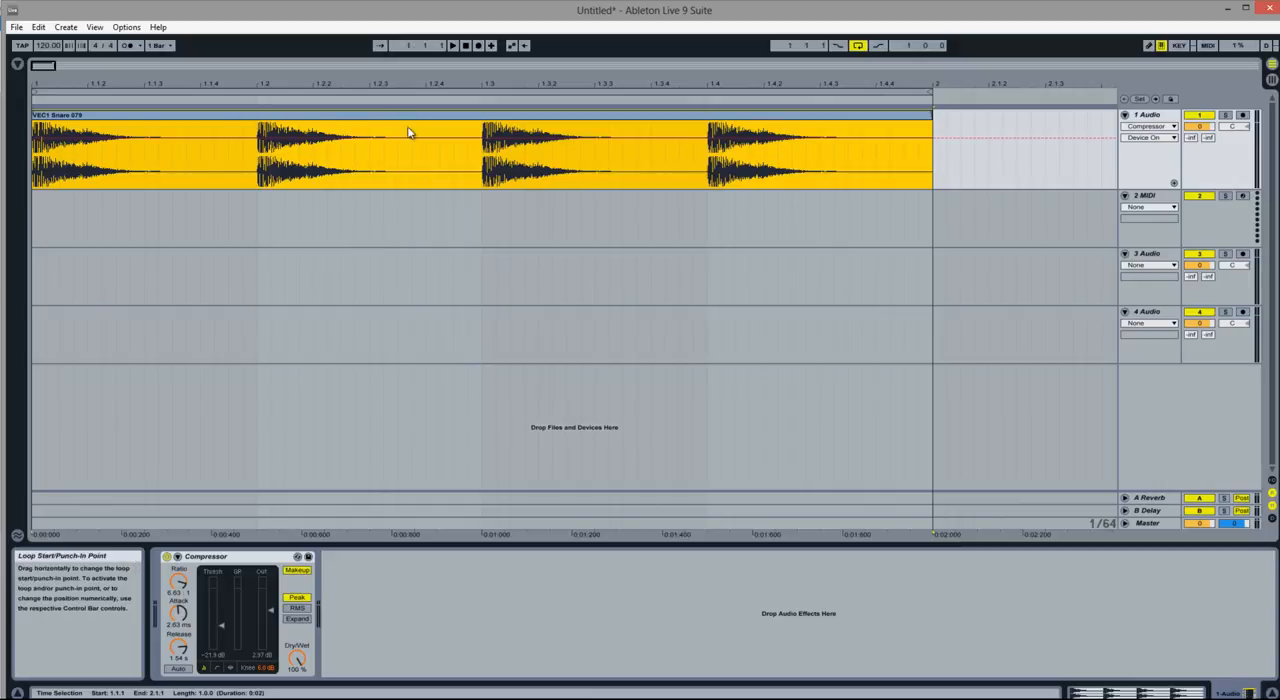